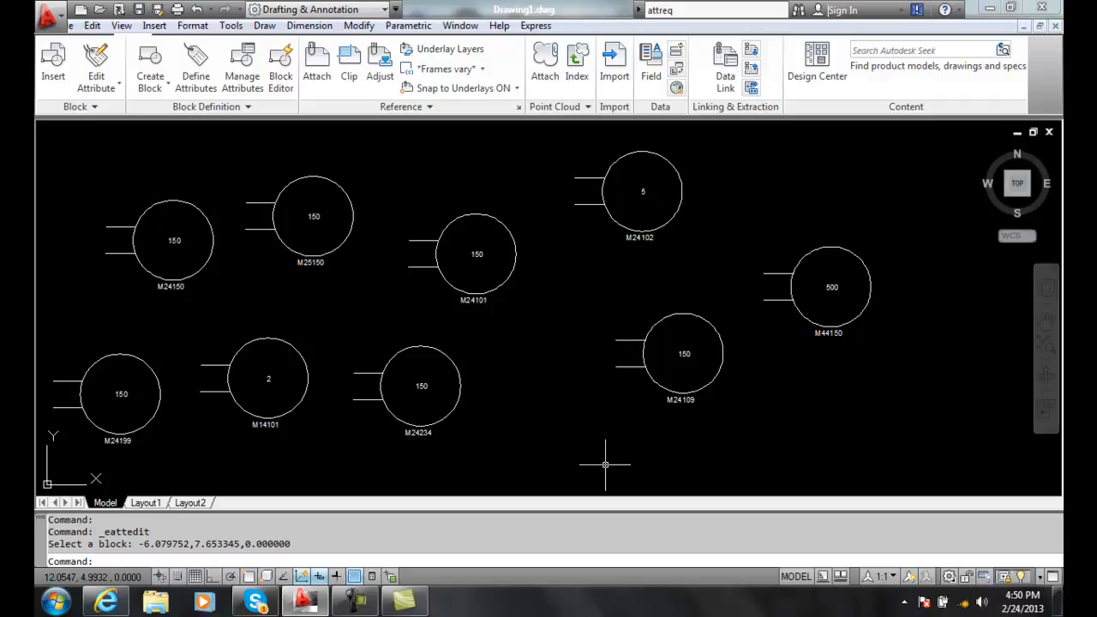
mouse_move(591, 467)
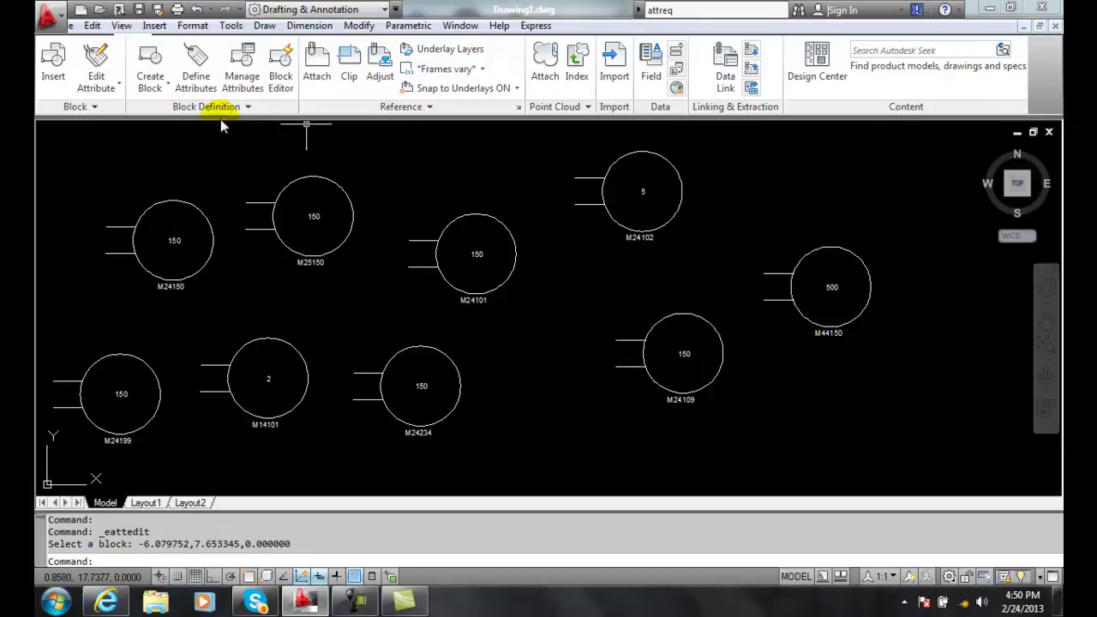
mouse_move(242, 65)
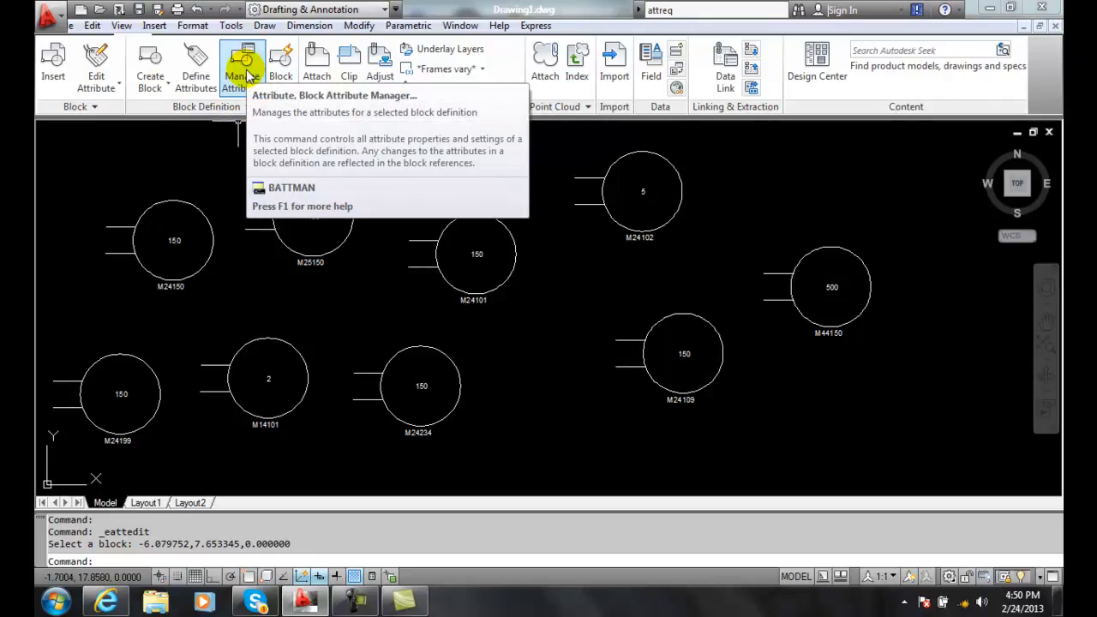
Open the Block Attribute Manager listing the Motor block's attributes.
click(243, 61)
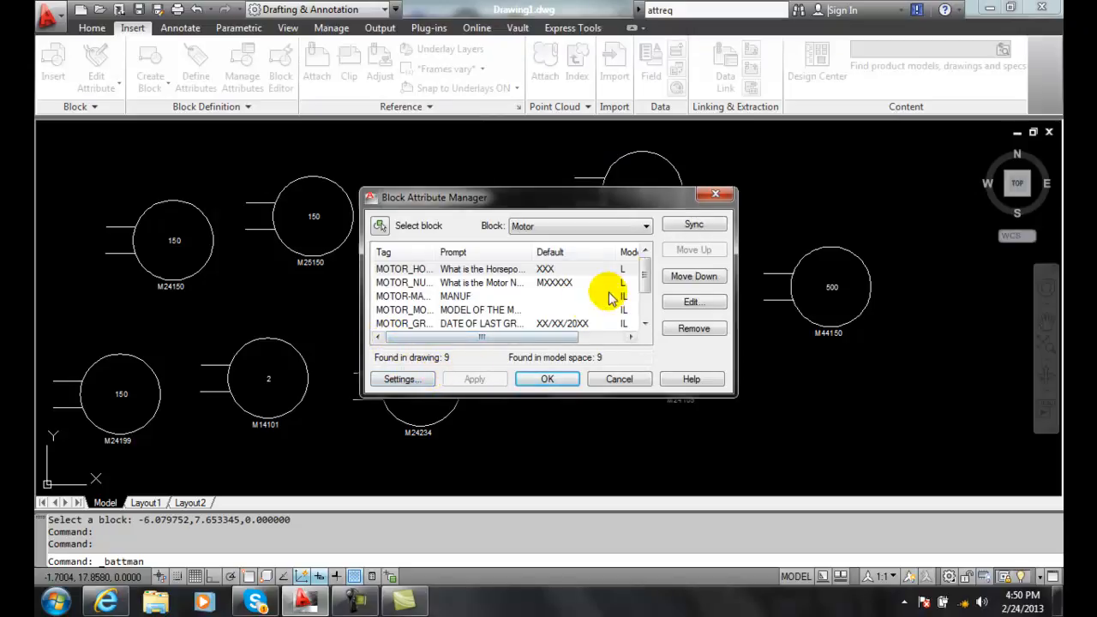
mouse_move(647, 227)
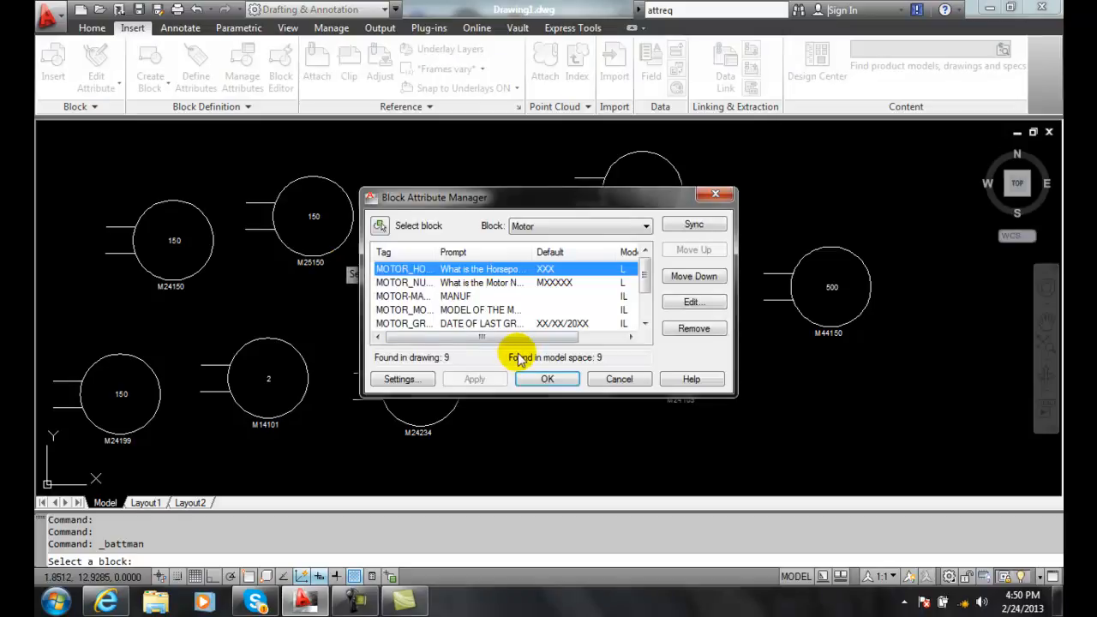
mouse_move(507, 359)
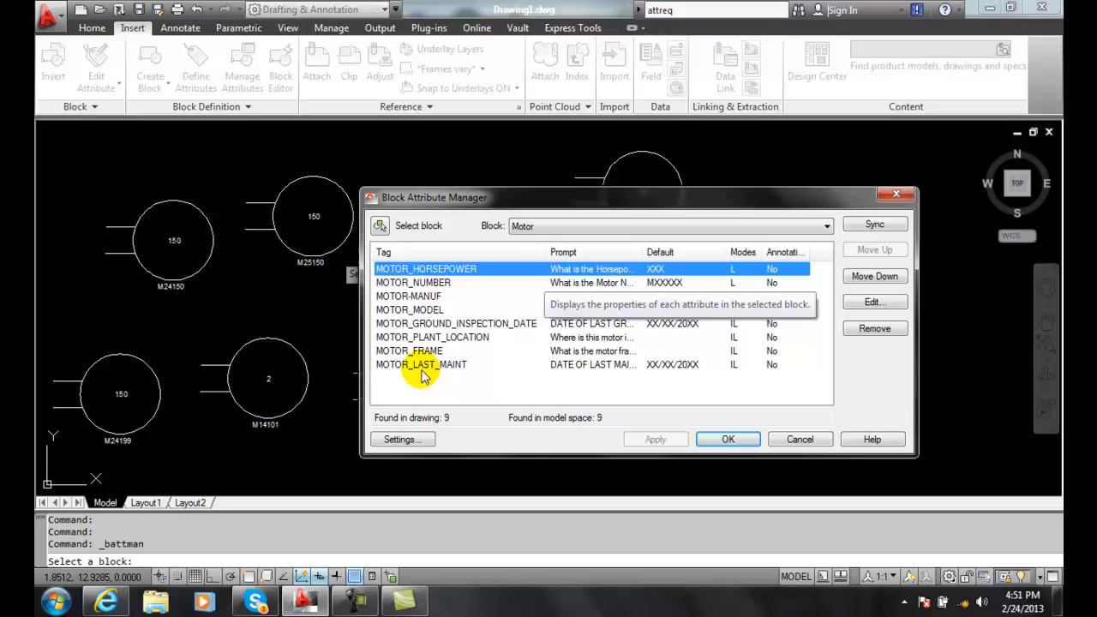
Move MOTOR_LAST_MAINT up to sit directly below MOTOR_GROUND_INSPECTION_DATE.
click(421, 364)
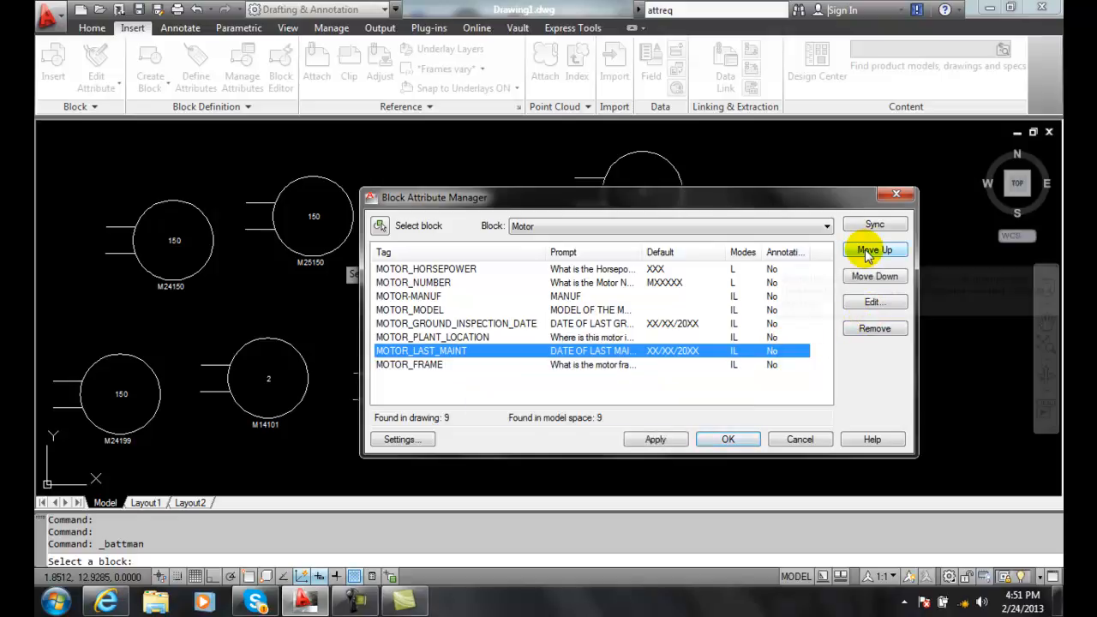
click(875, 249)
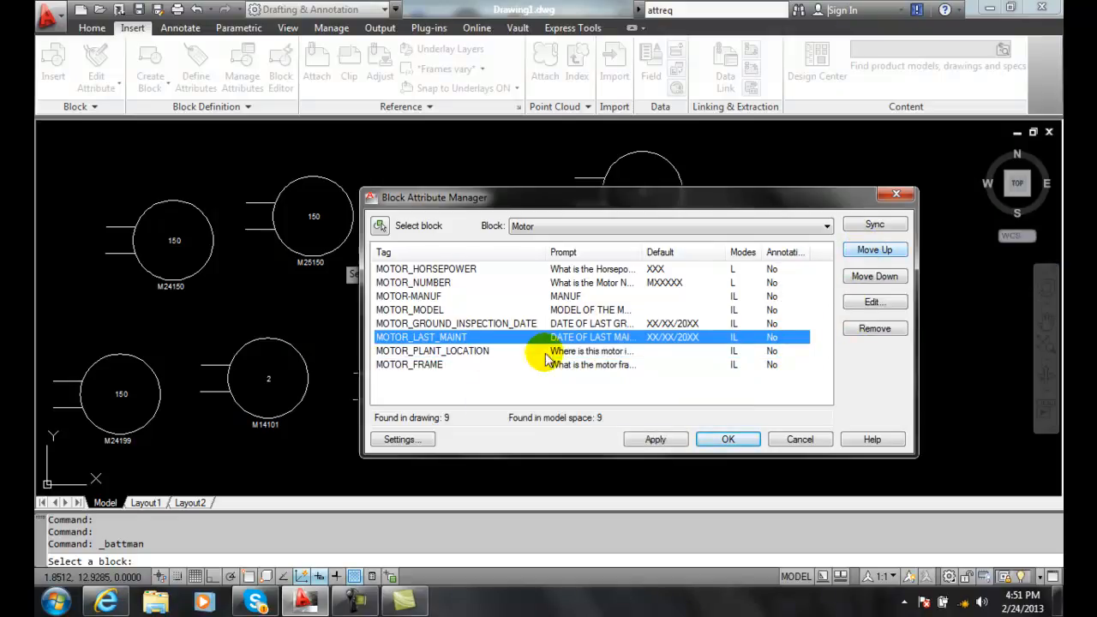
mouse_move(420, 364)
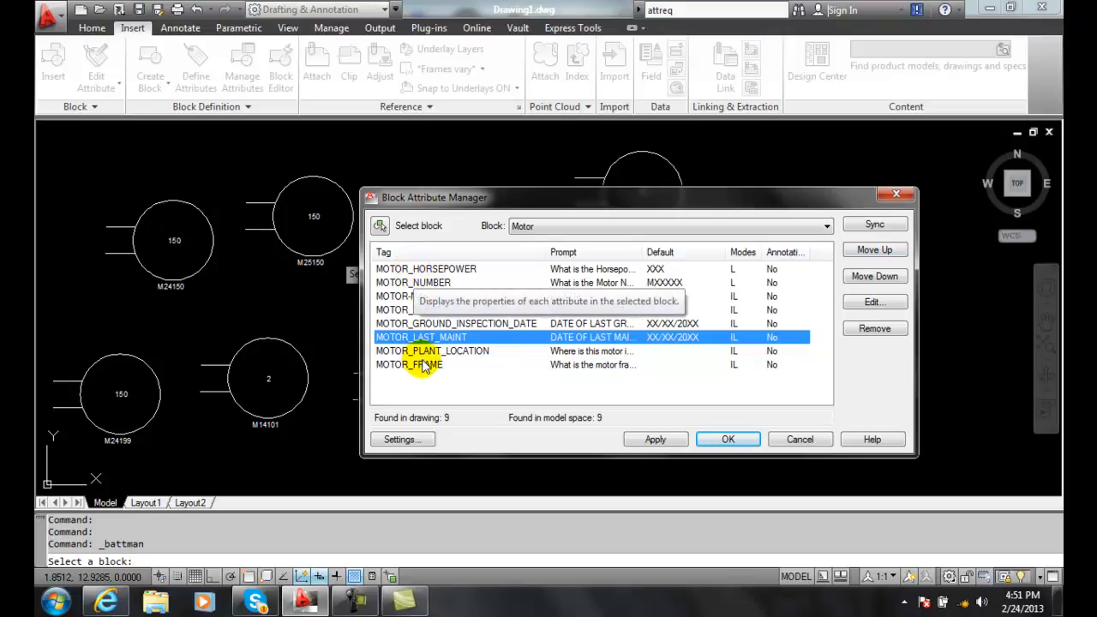
mouse_move(429, 392)
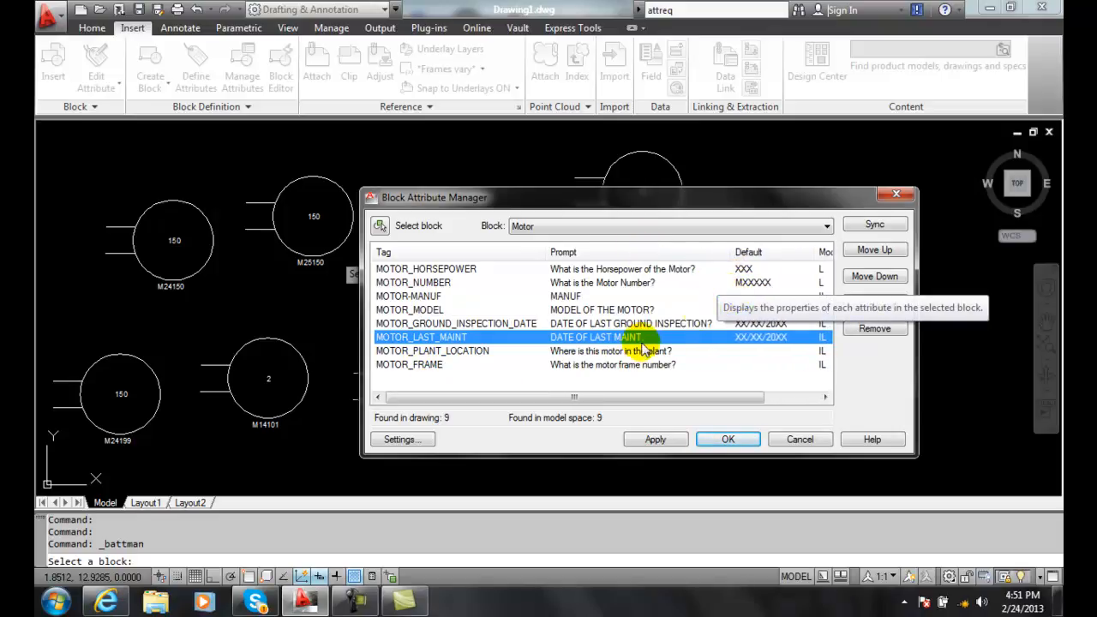
mouse_move(630, 344)
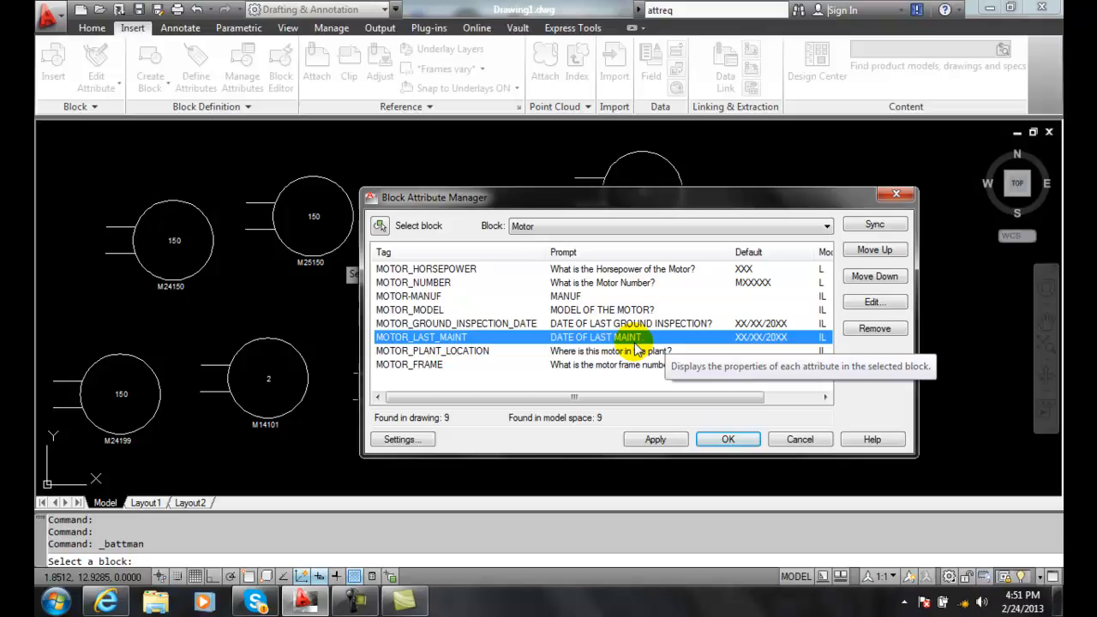
mouse_move(875, 302)
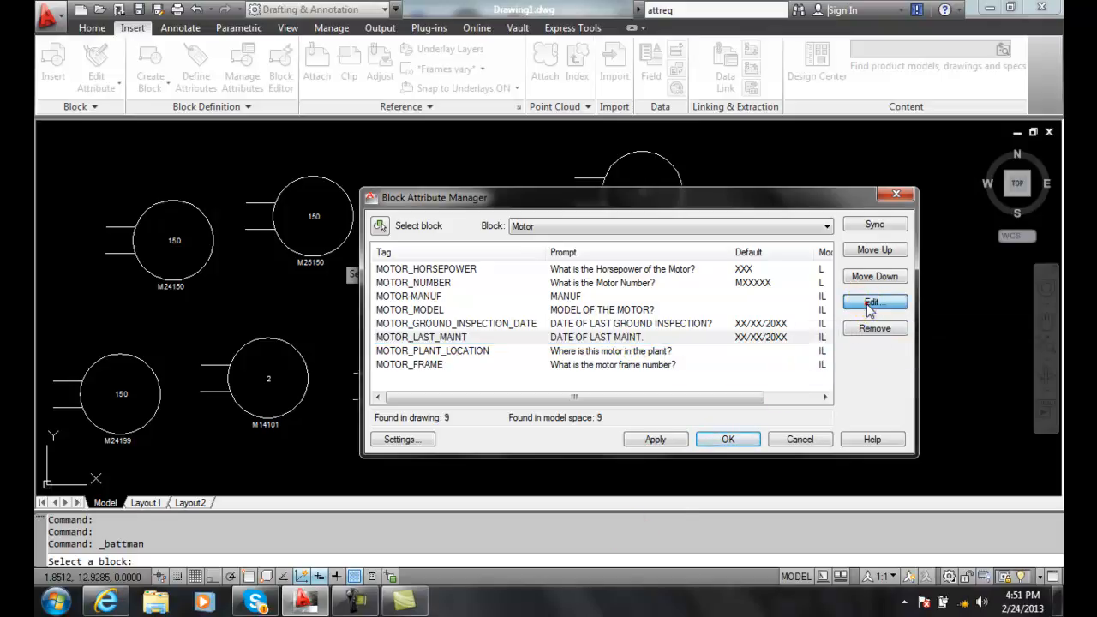
Edit MOTOR_LAST_MAINT and complete its prompt as 'DATE OF LAST MAINTENCE'.
click(874, 303)
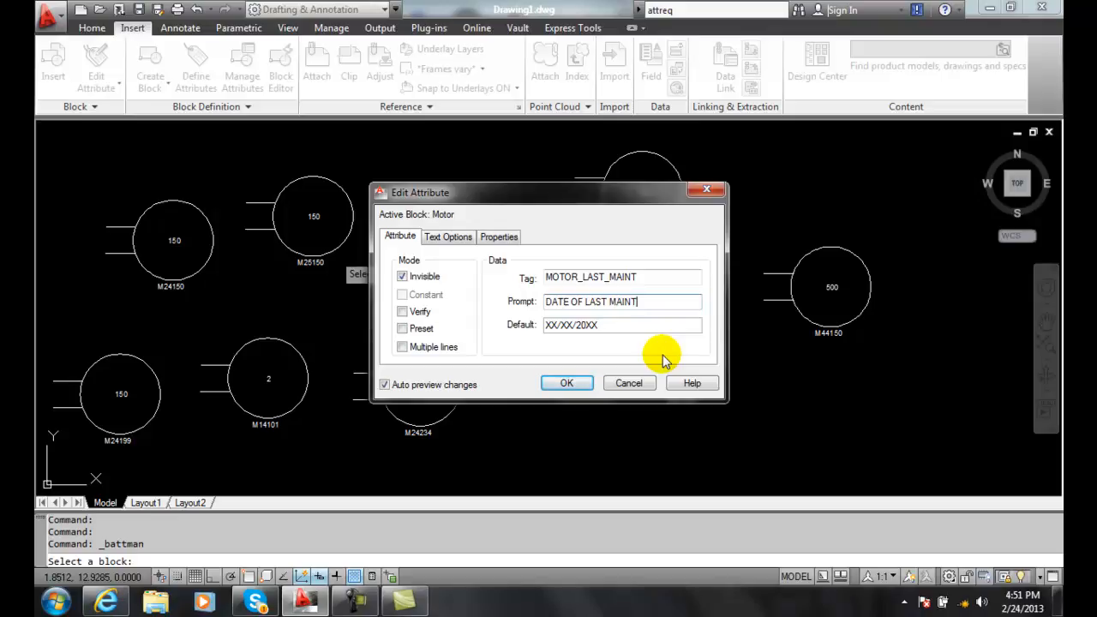
text(enc)
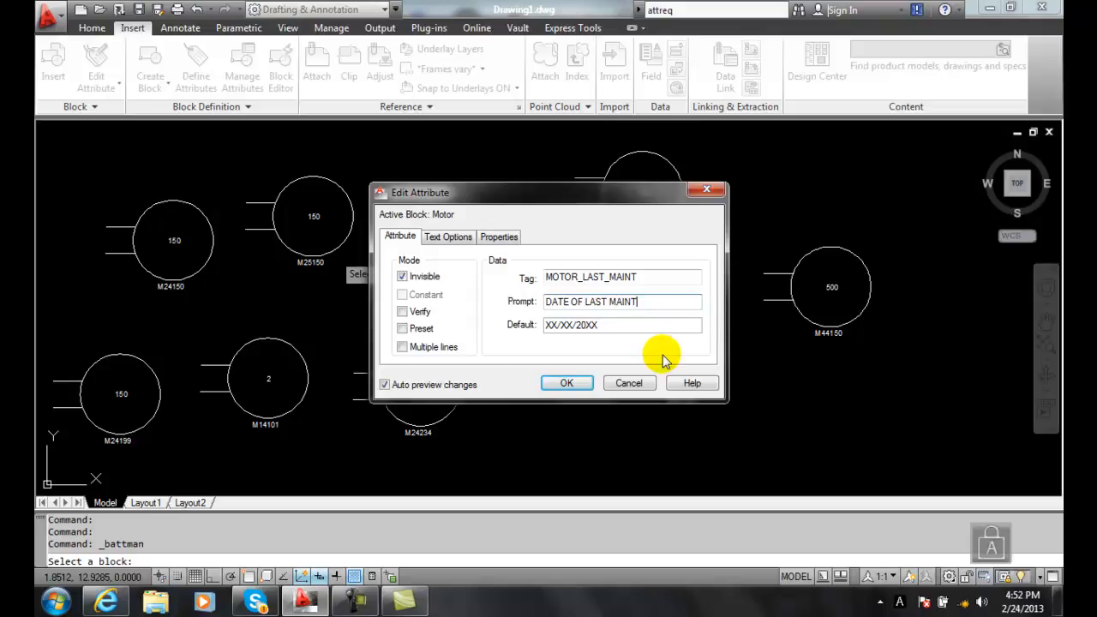
text(ENCE)
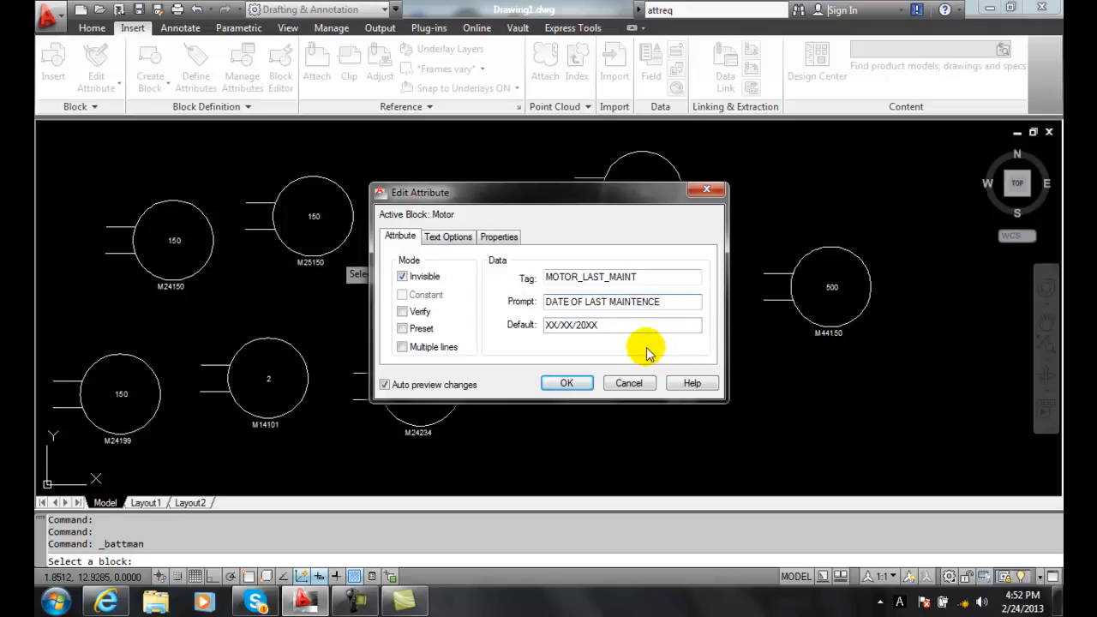
mouse_move(567, 383)
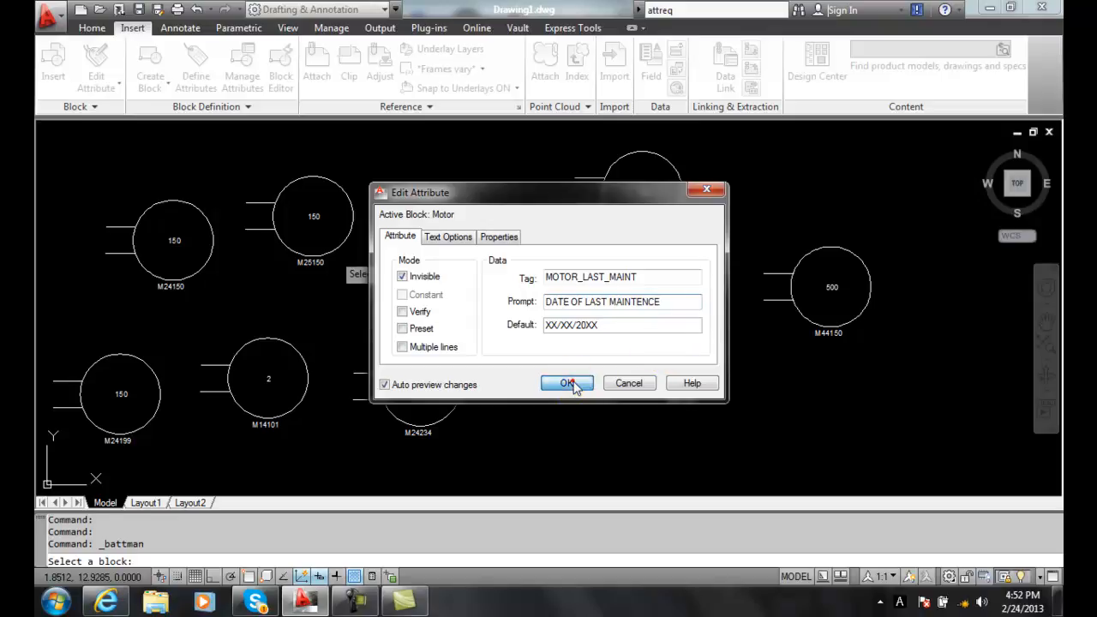
click(566, 383)
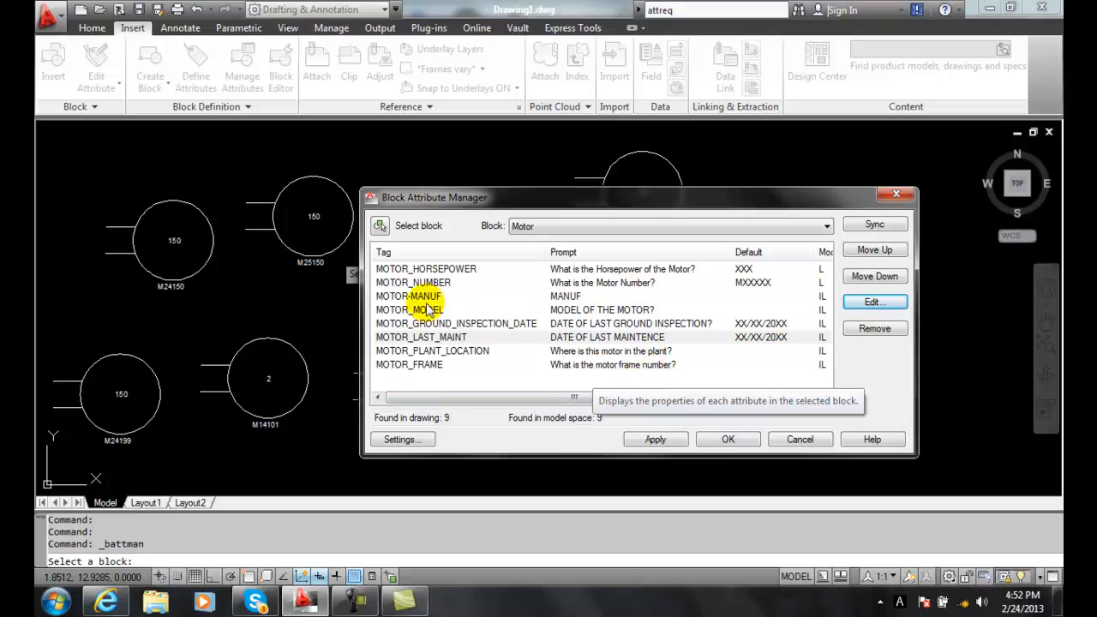
Select MOTOR-MANUF and open its Edit Attribute dialog.
click(411, 295)
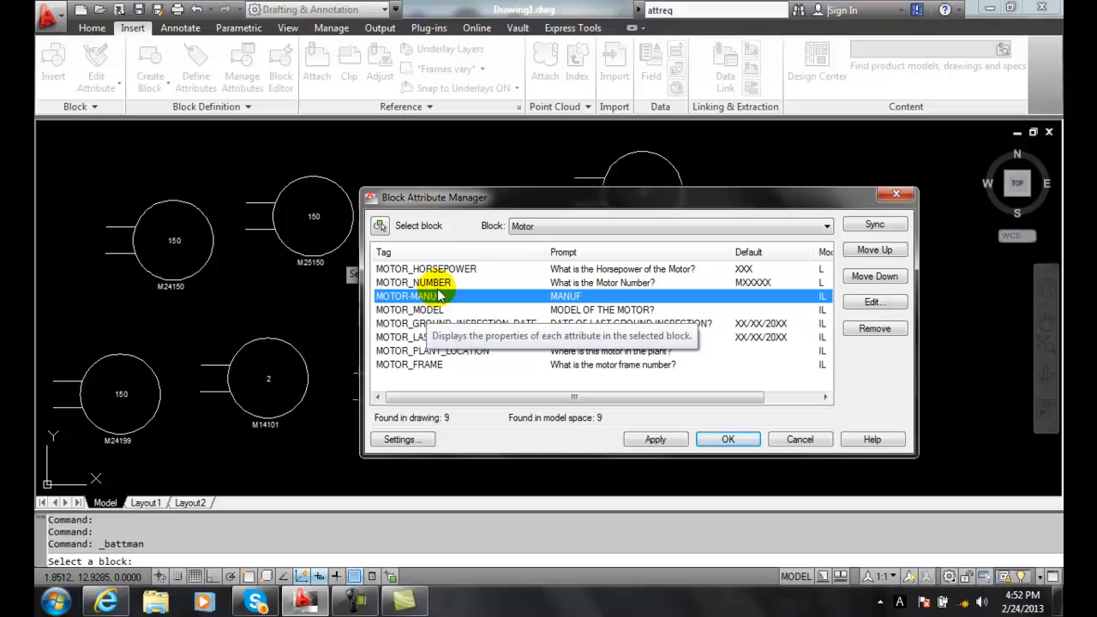
mouse_move(420, 368)
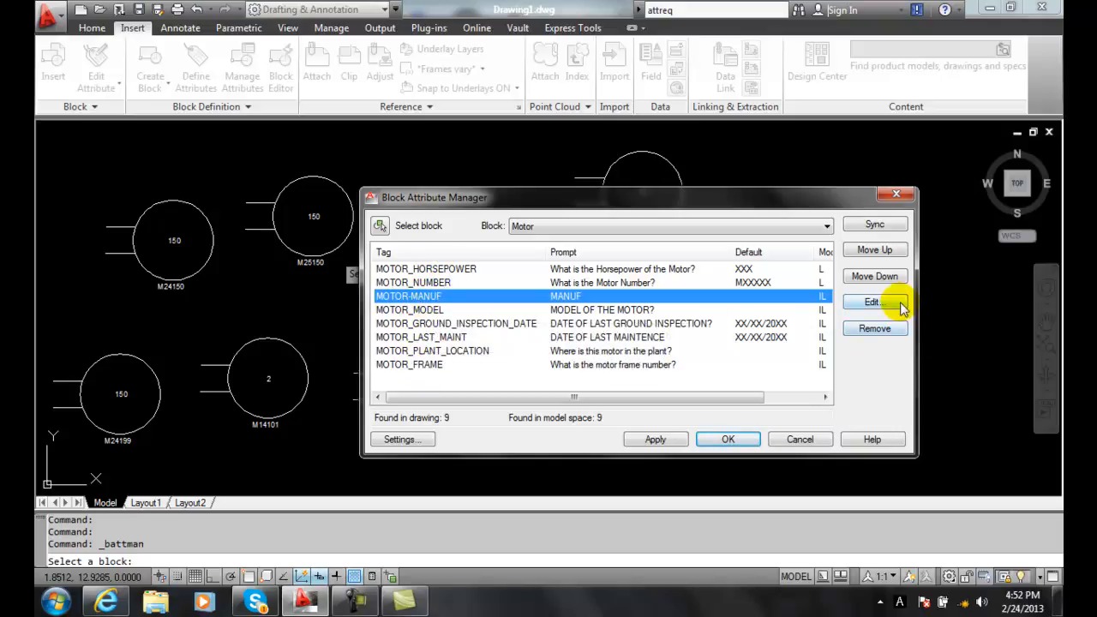
click(873, 301)
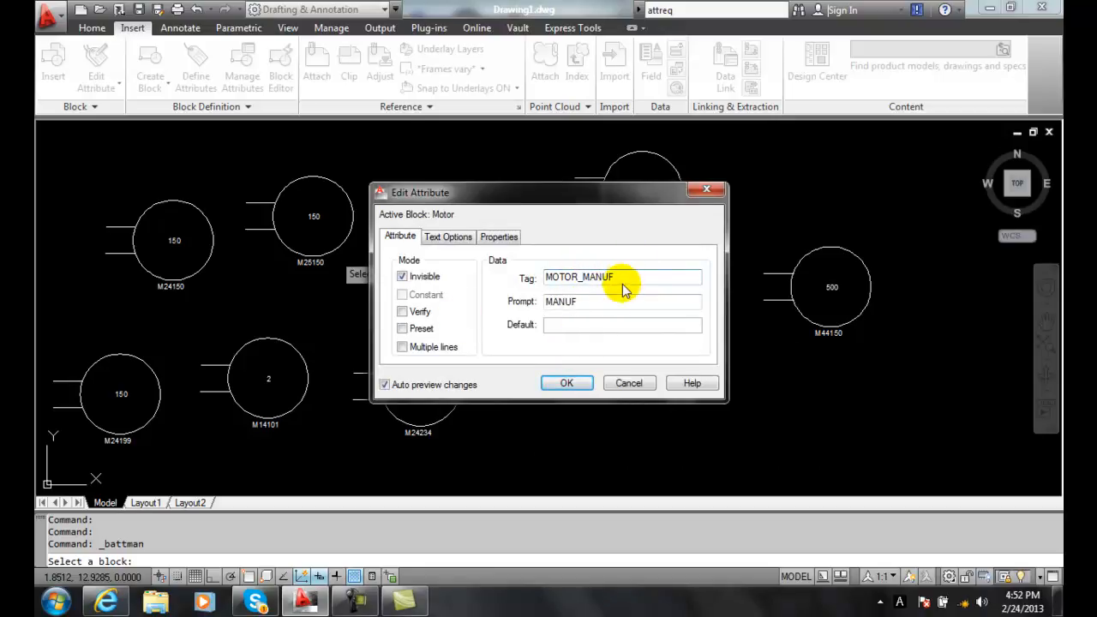
Rename the manufacturer tag to MOTOR_MANUFACTURER with prompt 'WHO IS THE MANUFACTURER?'.
click(621, 276)
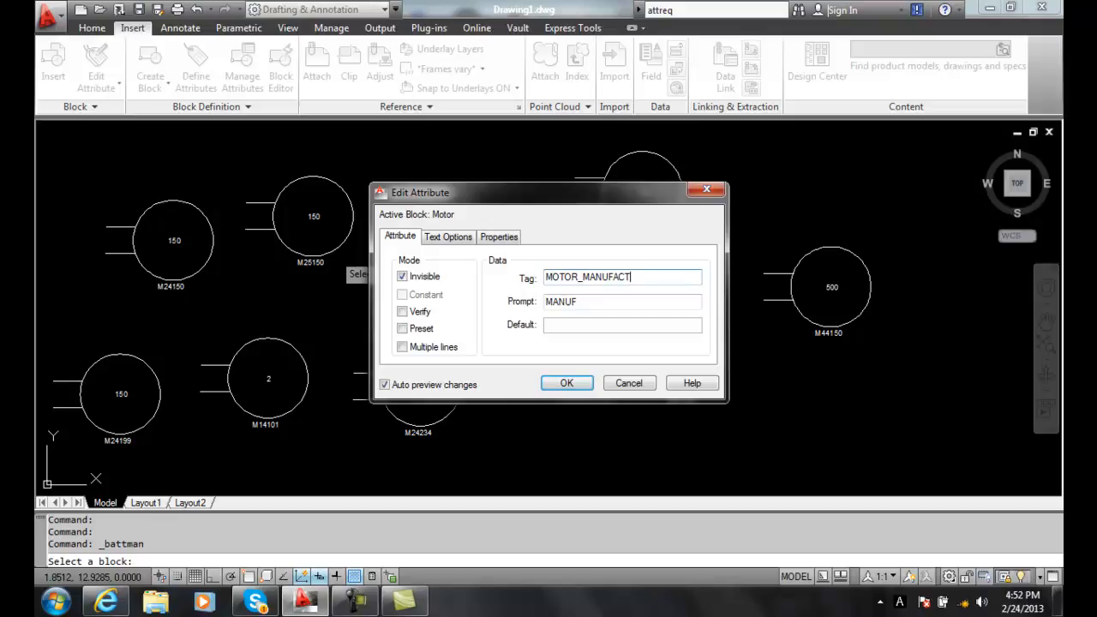
text(URER)
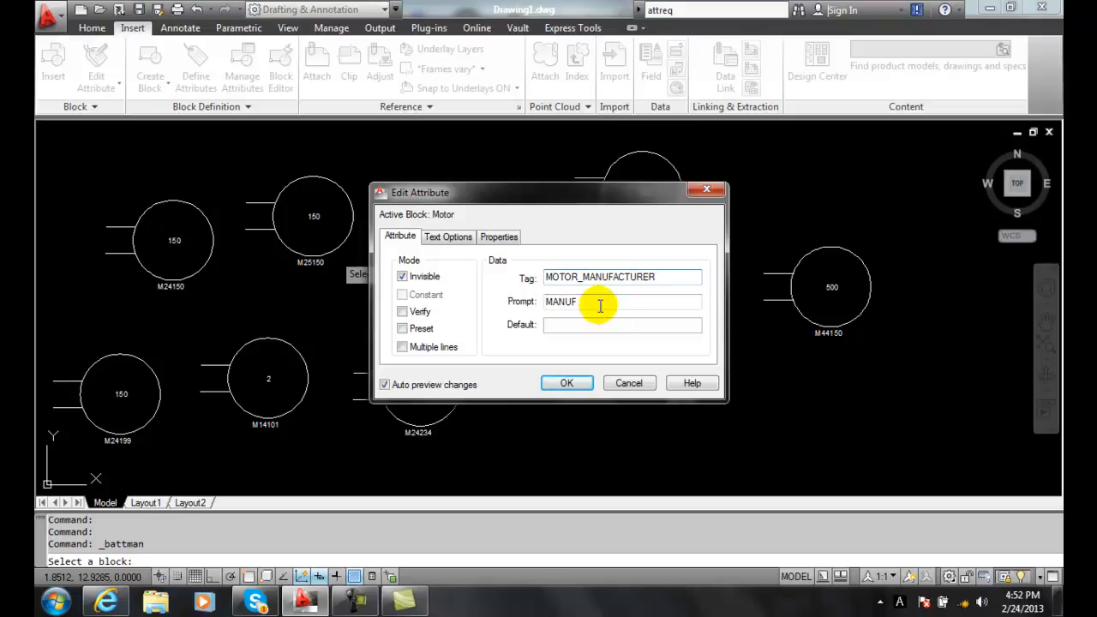
mouse_move(609, 353)
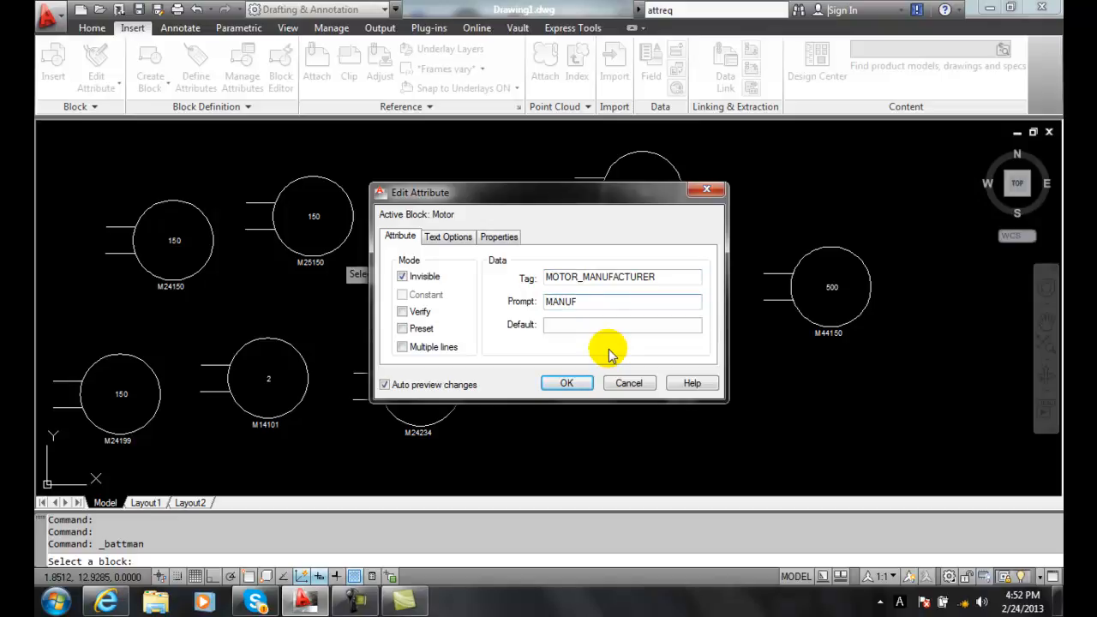
text(waht)
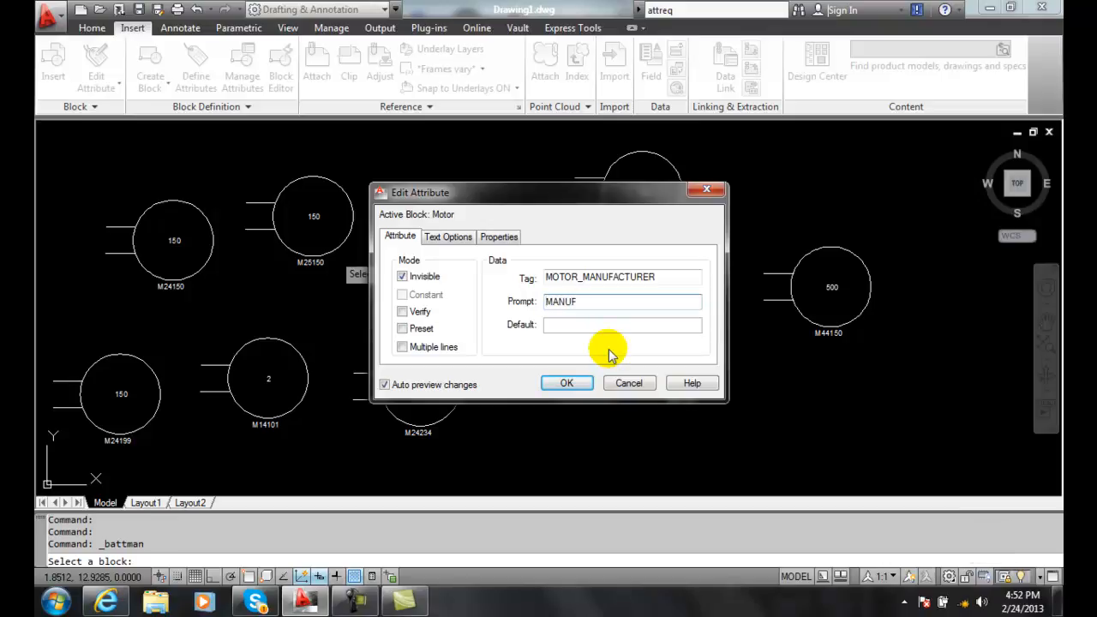
text(WHO IS)
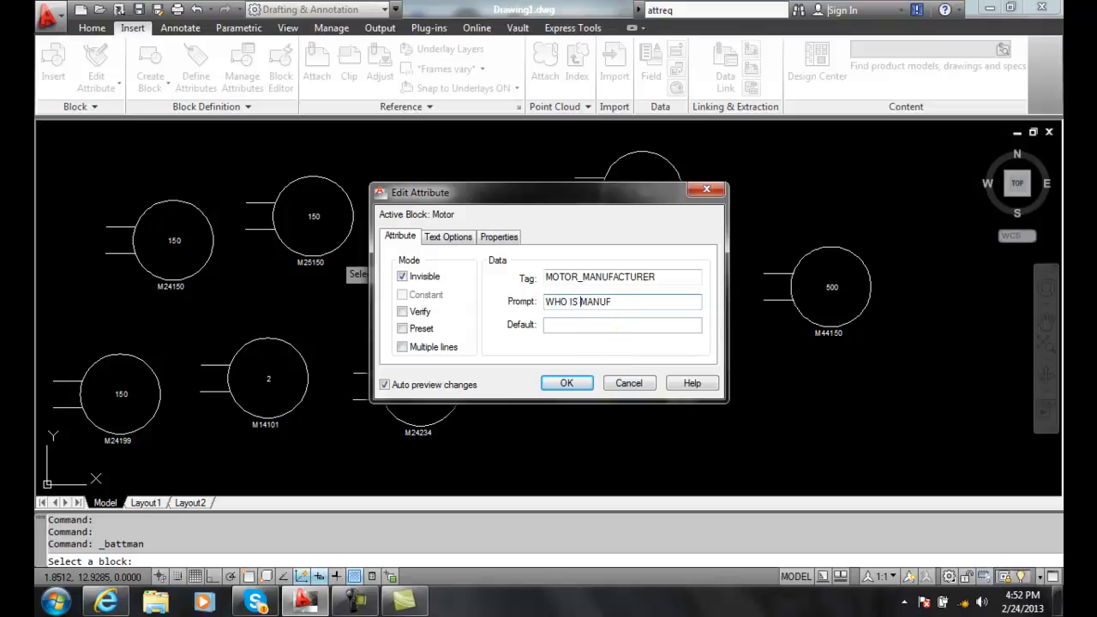
text(THE)
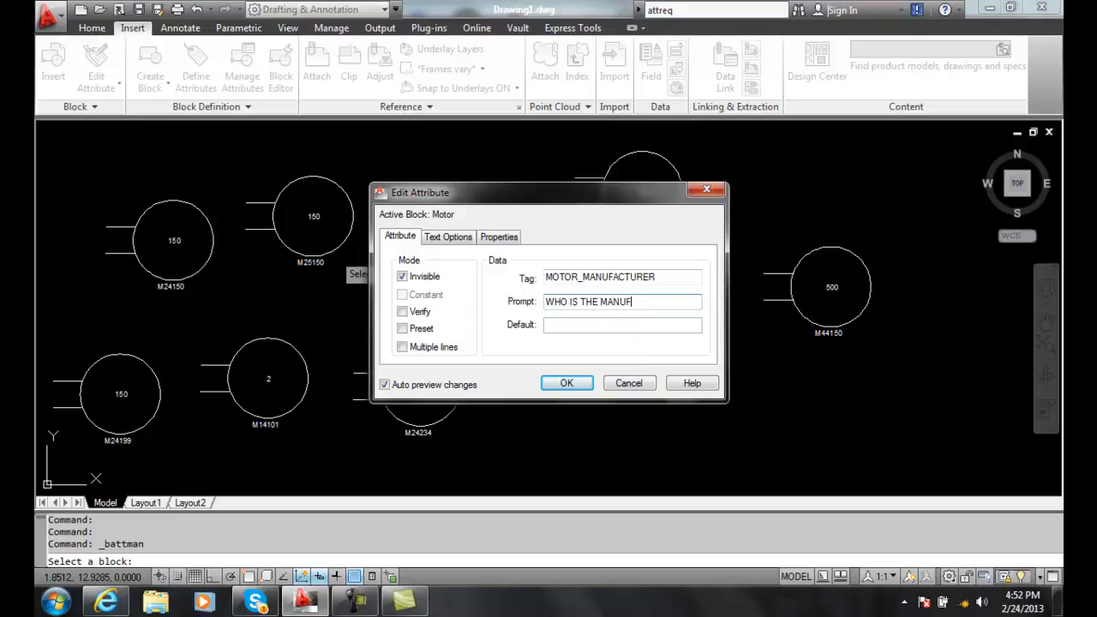
text(ACT)
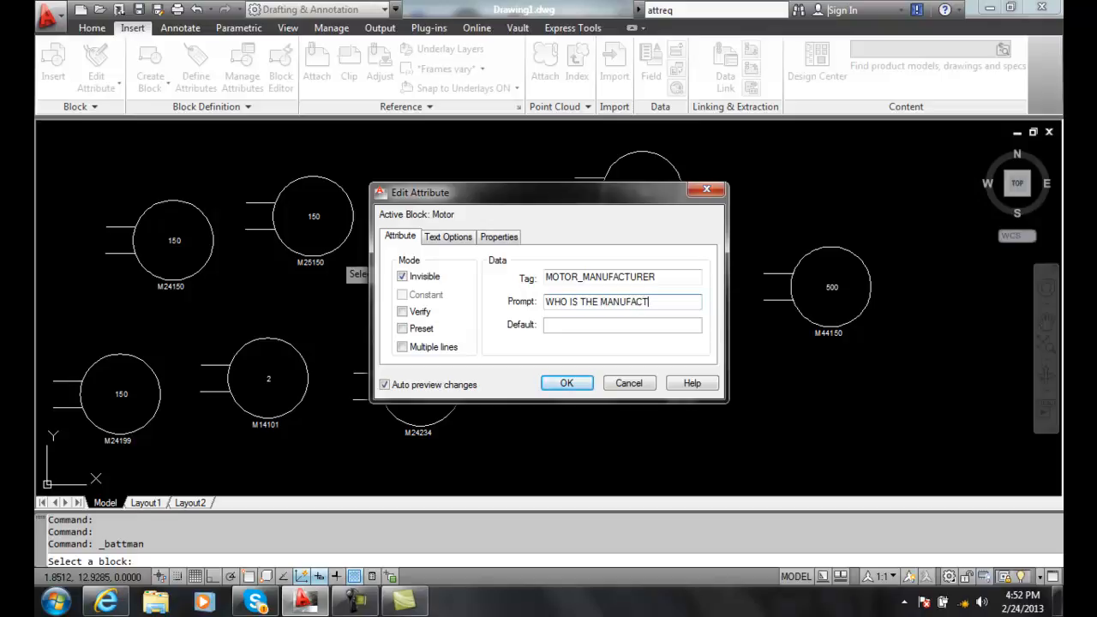
text(URER?)
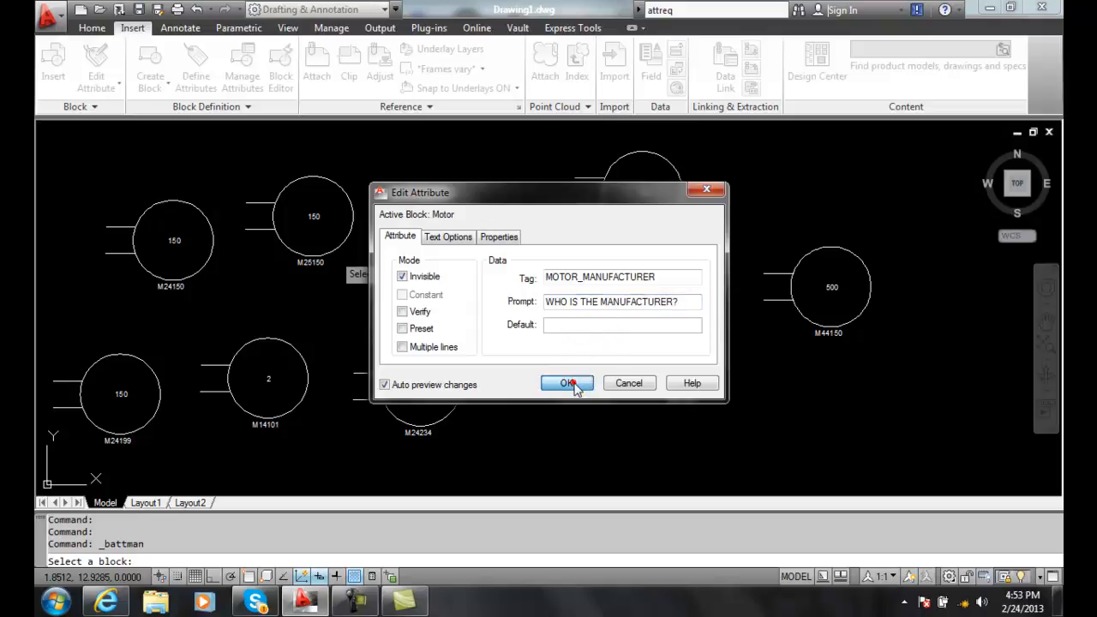
click(566, 383)
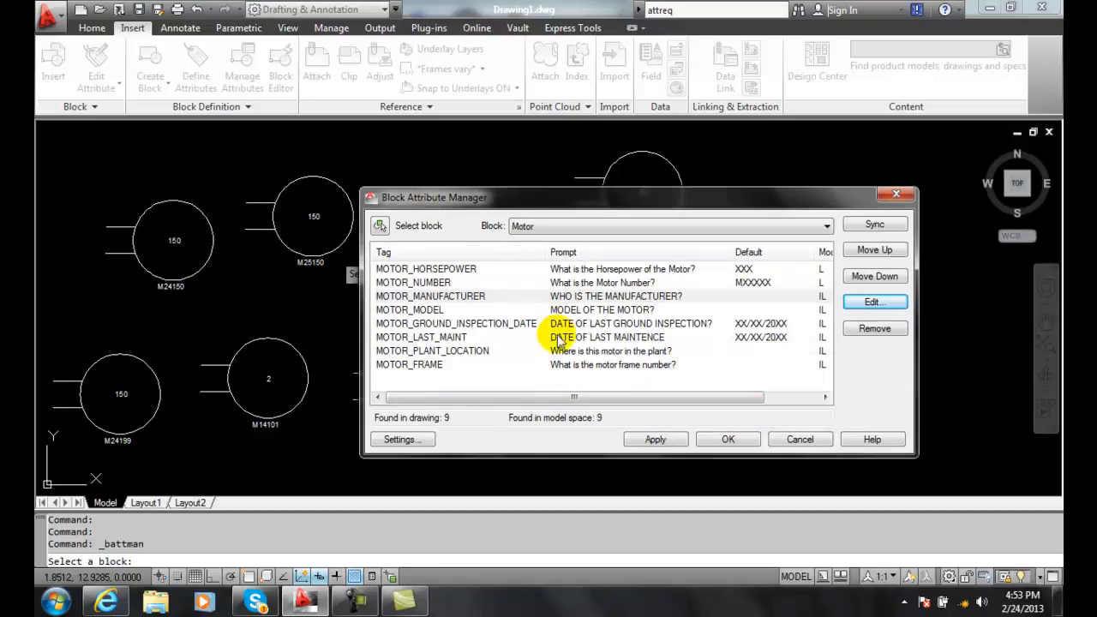
mouse_move(540, 356)
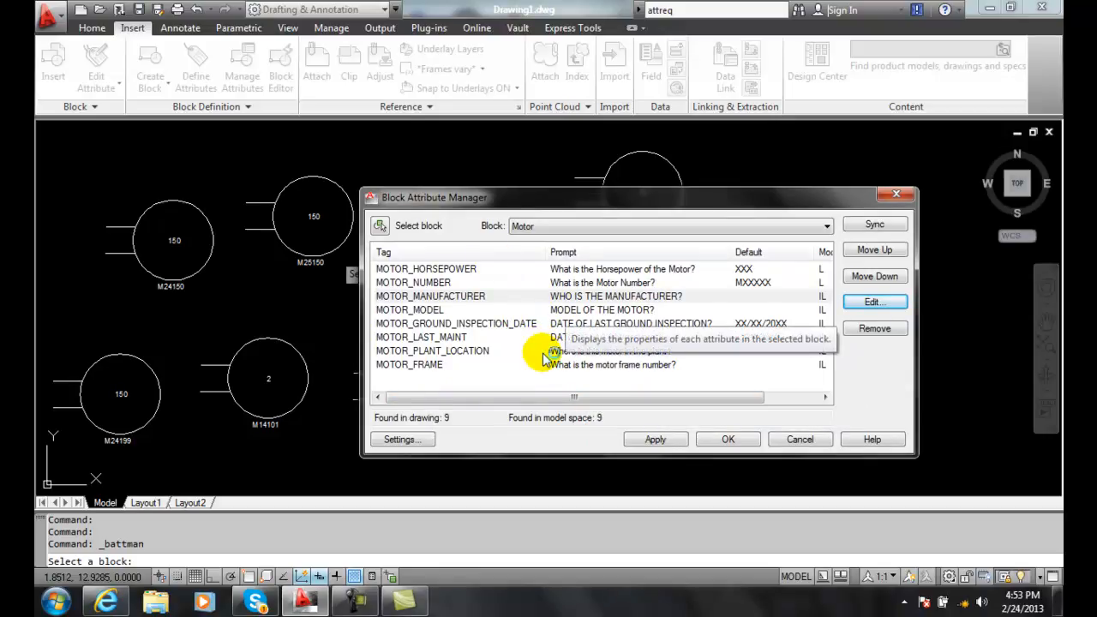
click(425, 268)
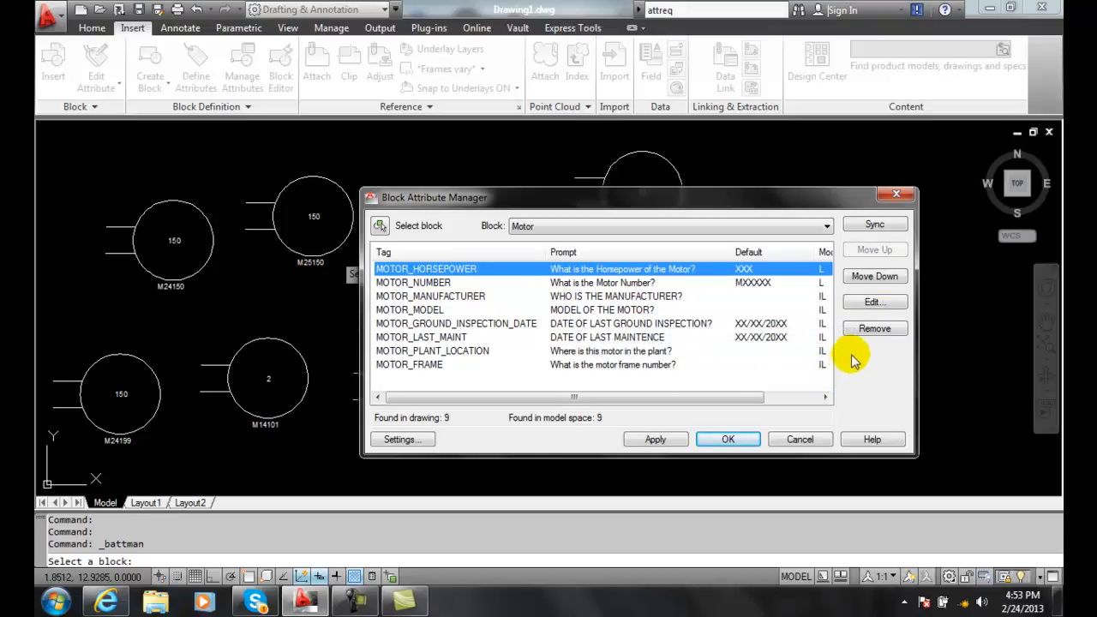
Set the MOTOR_HORSEPOWER attribute's text height to 0.5 and confirm.
click(874, 302)
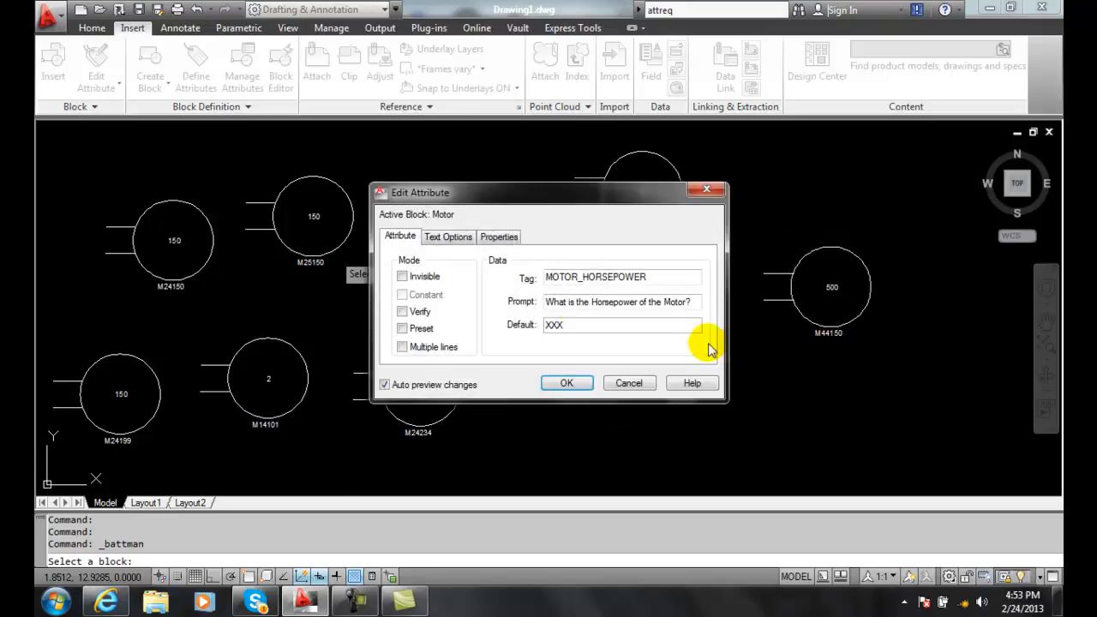
click(448, 237)
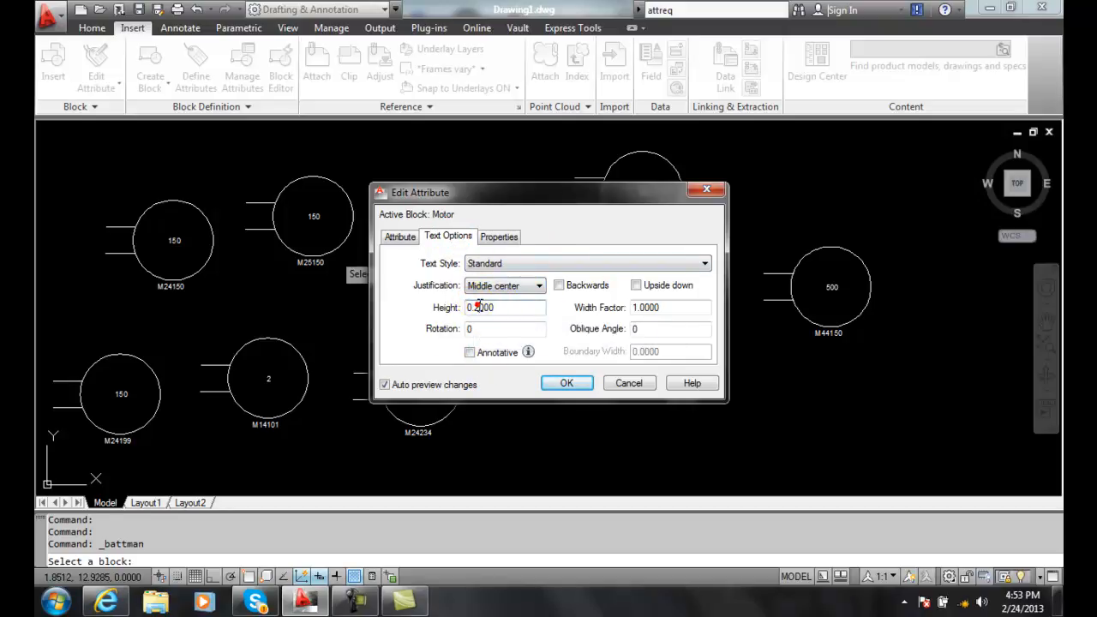
text(0.25)
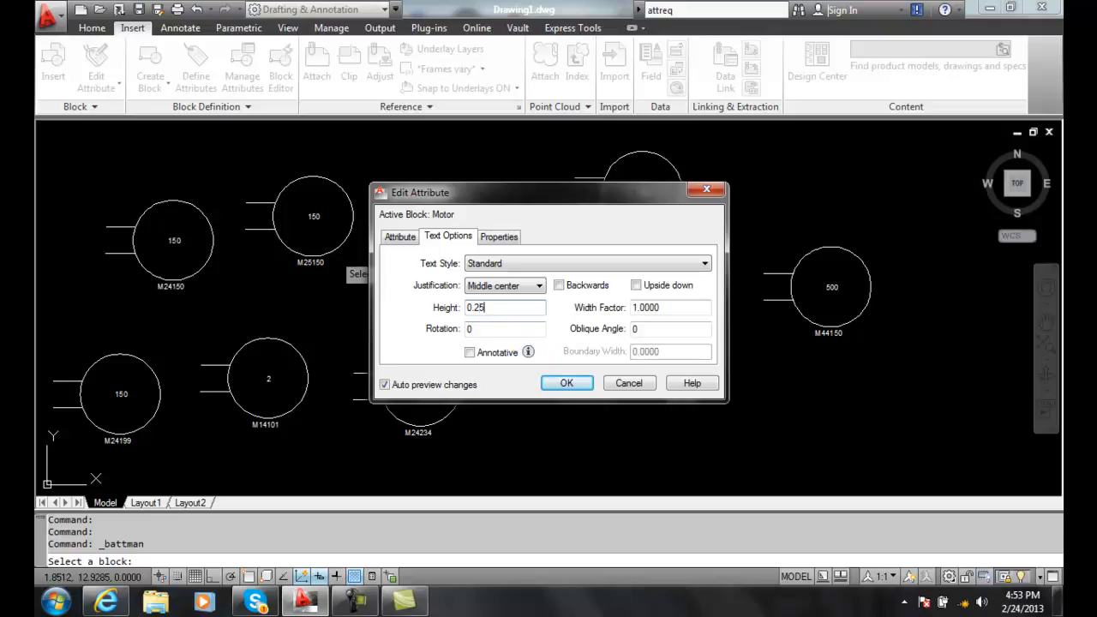
click(484, 329)
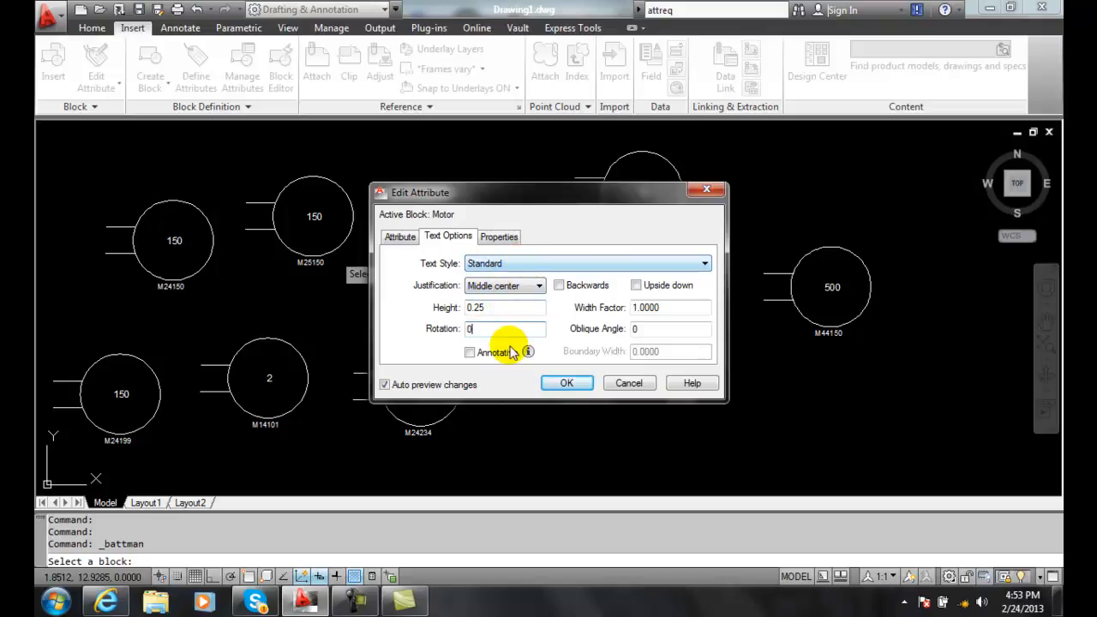
click(499, 236)
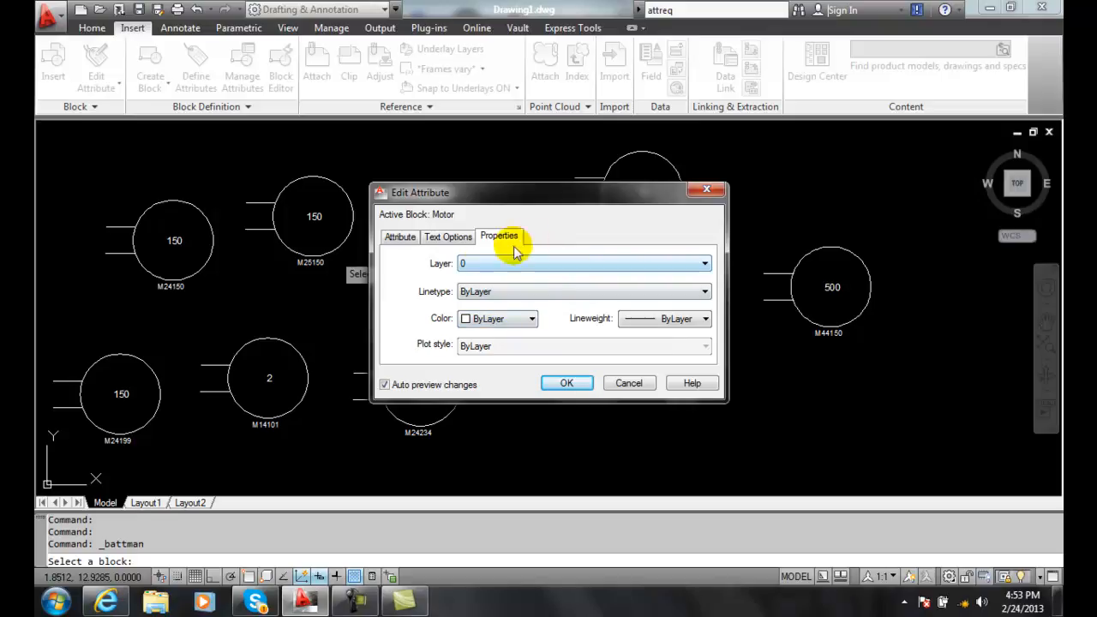
click(447, 236)
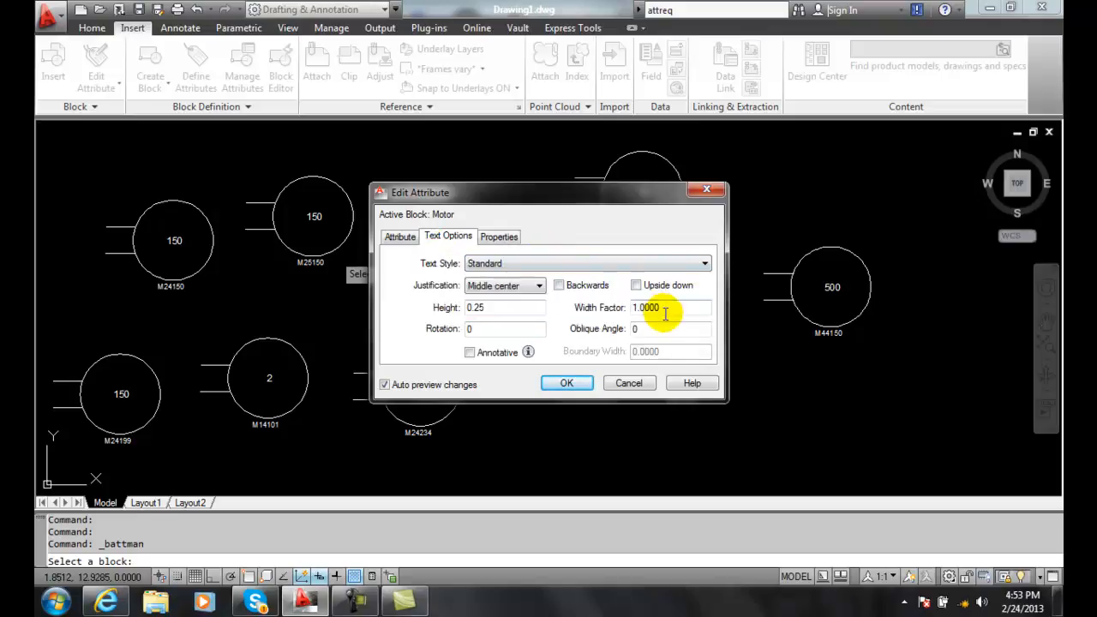
mouse_move(529, 313)
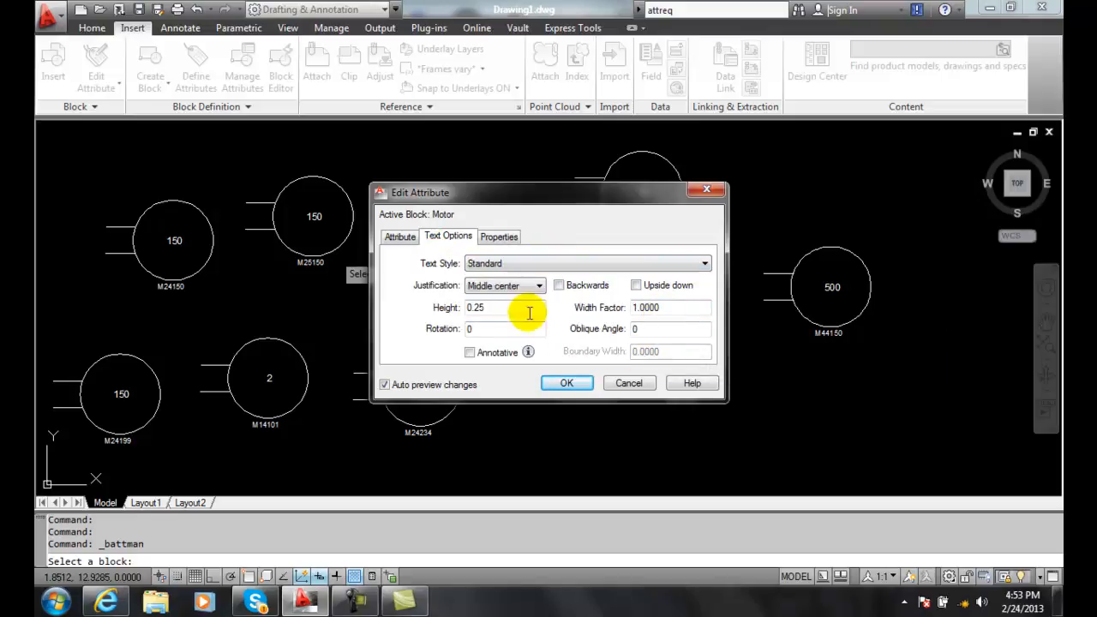
click(400, 236)
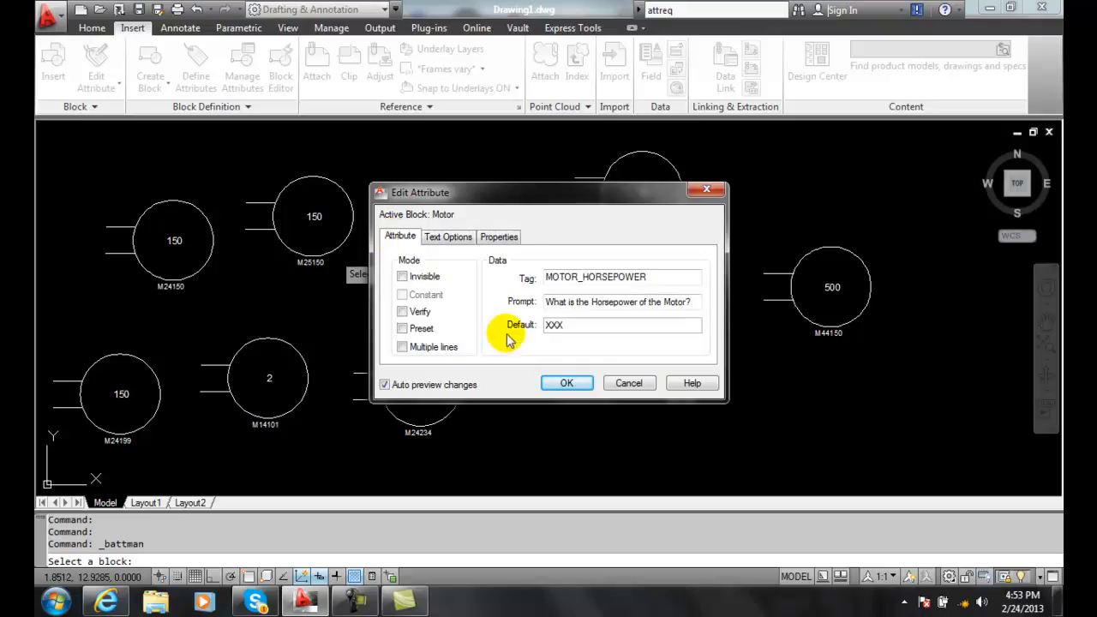
click(448, 237)
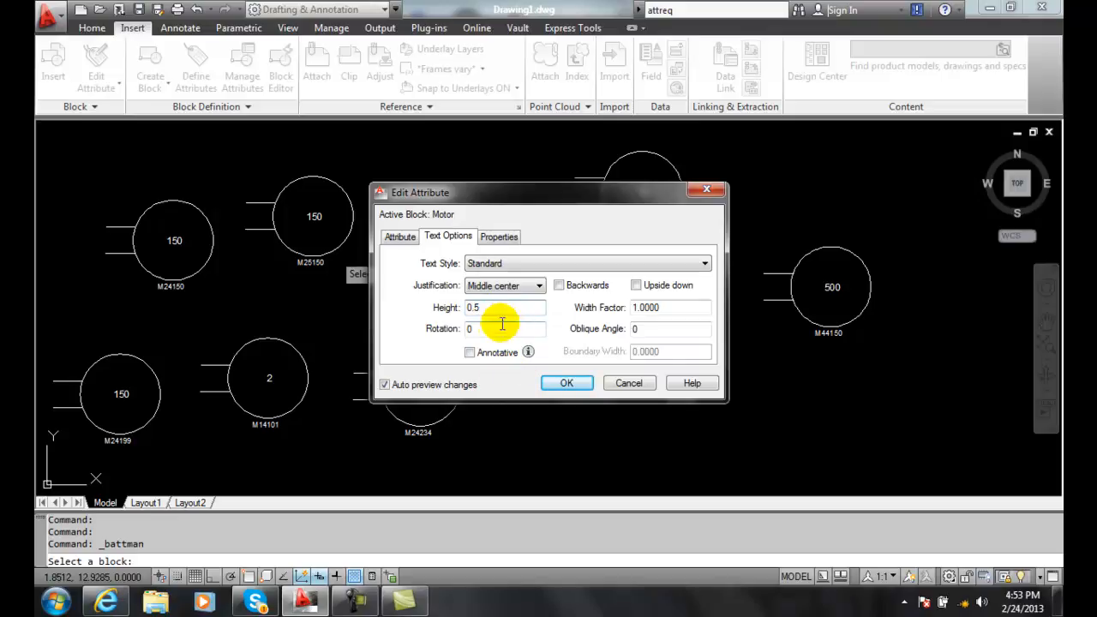
mouse_move(515, 330)
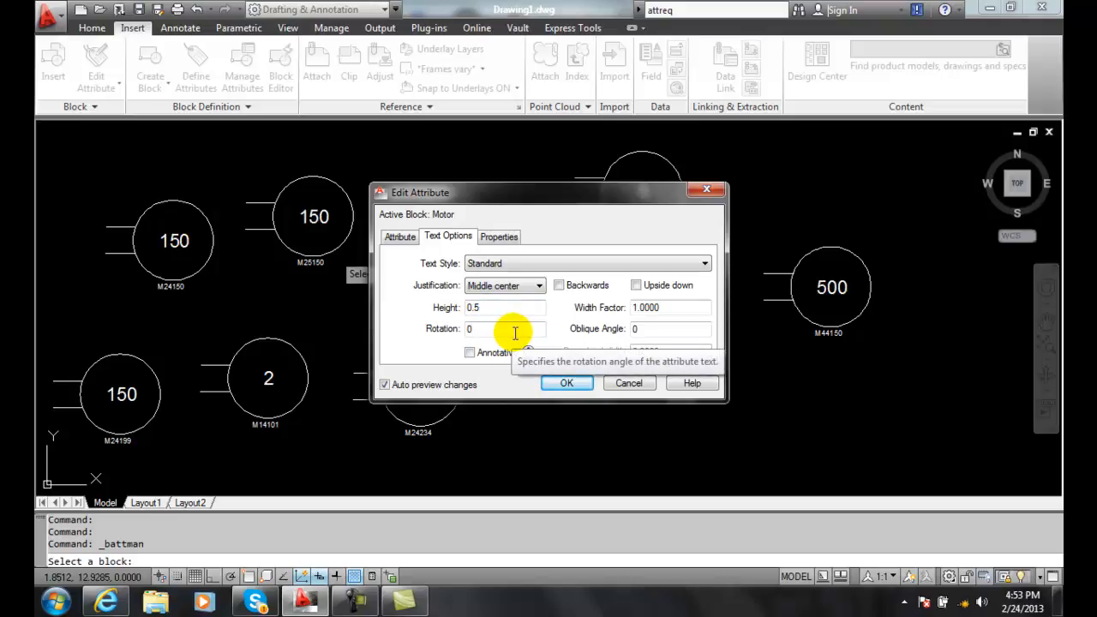
click(399, 236)
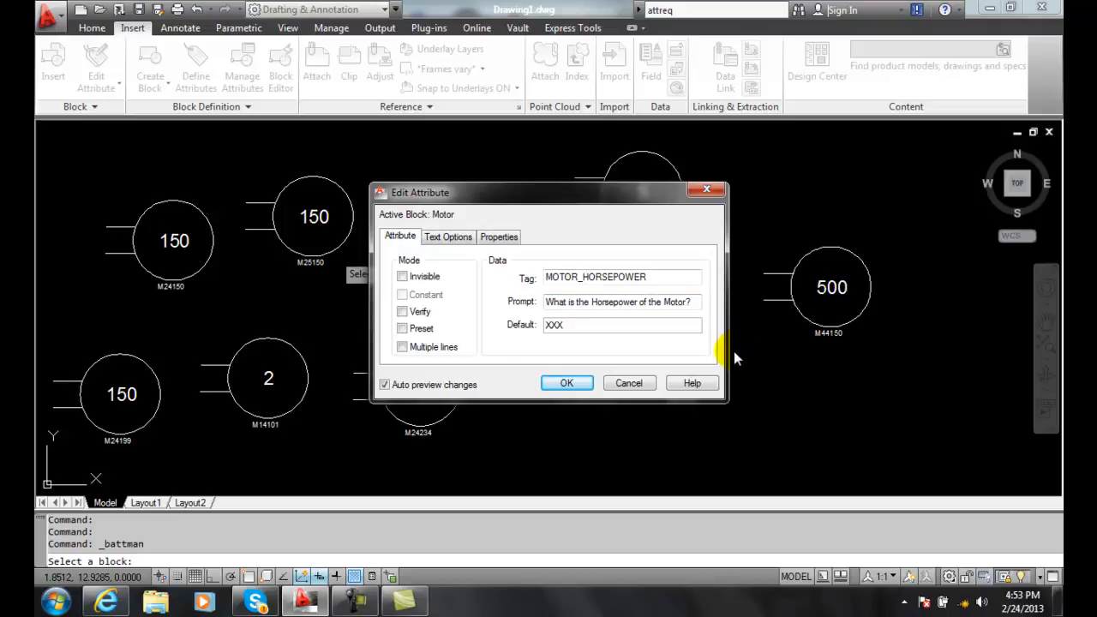
click(567, 382)
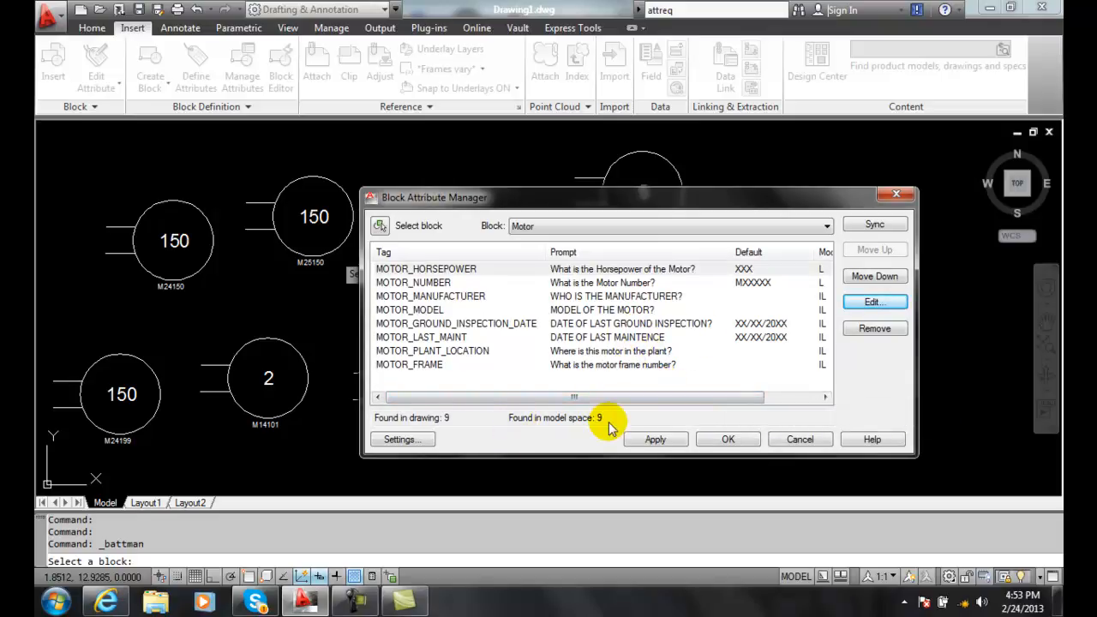
mouse_move(732, 365)
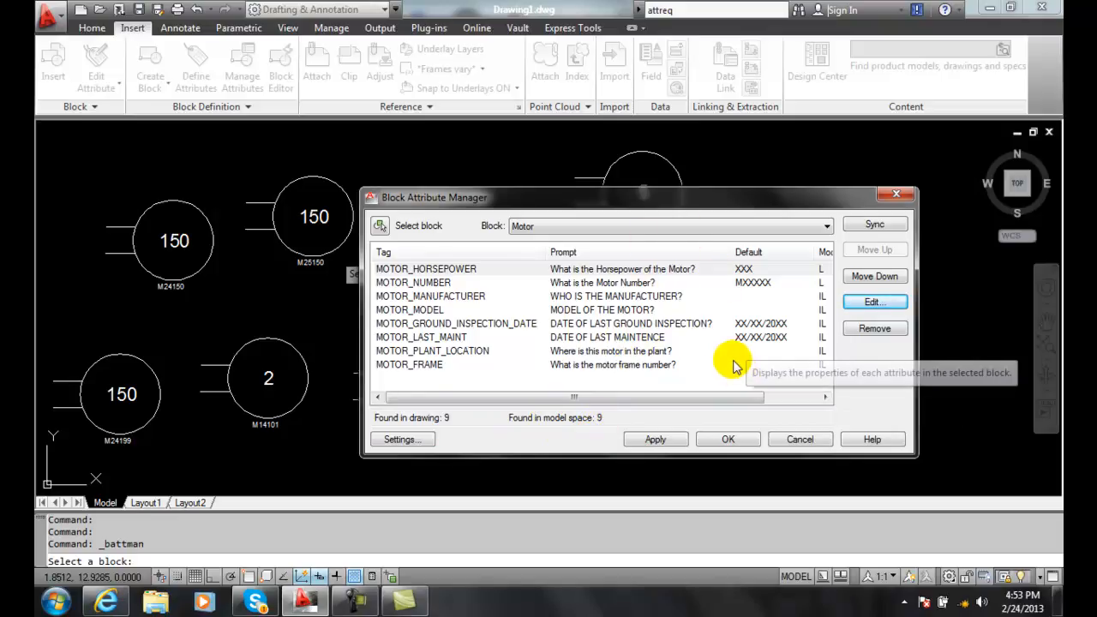
Apply the attribute changes so all nine motor circles show larger horsepower values.
click(426, 268)
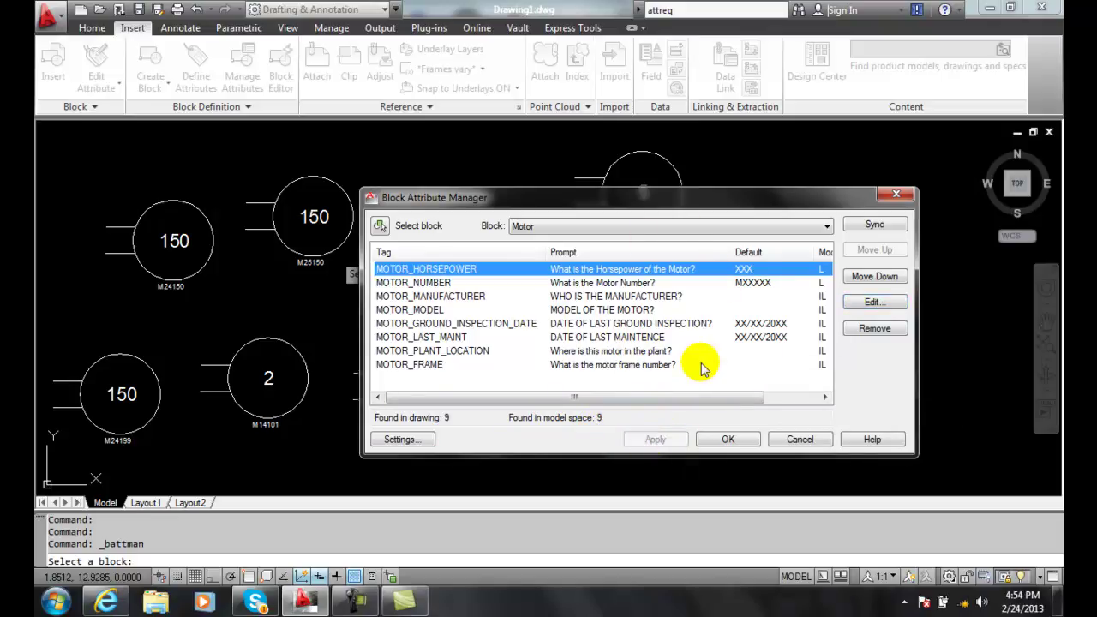
mouse_move(538, 291)
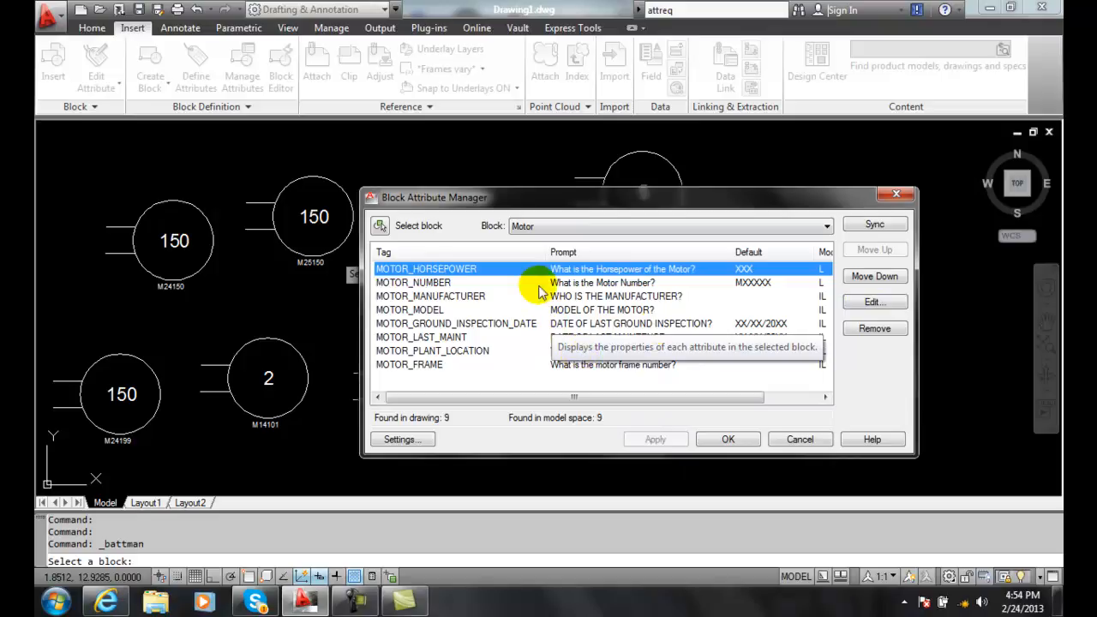
mouse_move(546, 357)
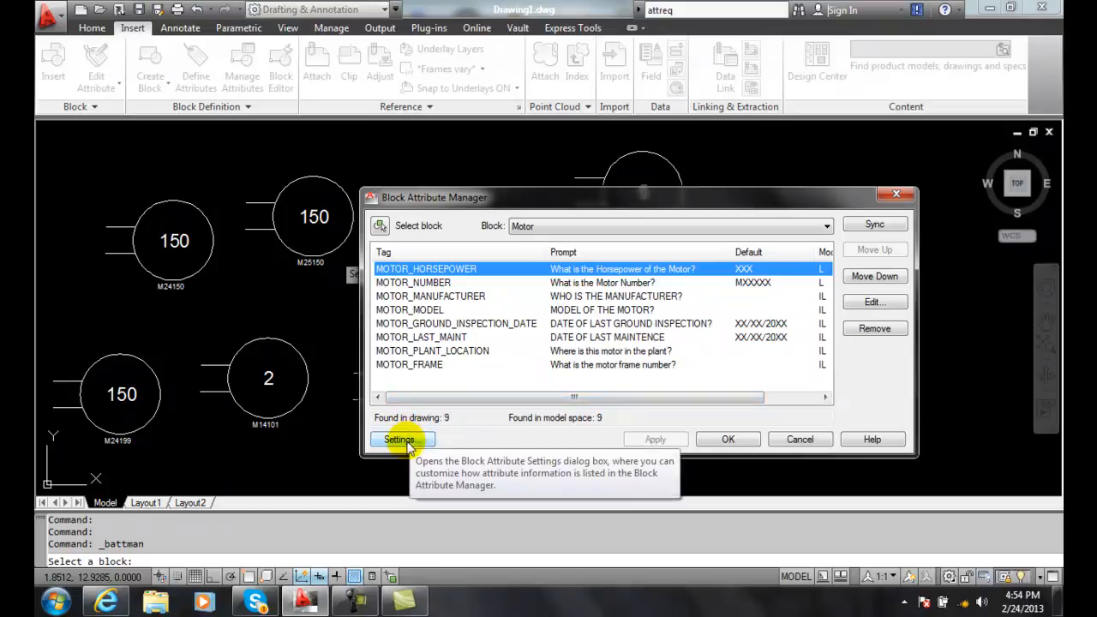
click(402, 438)
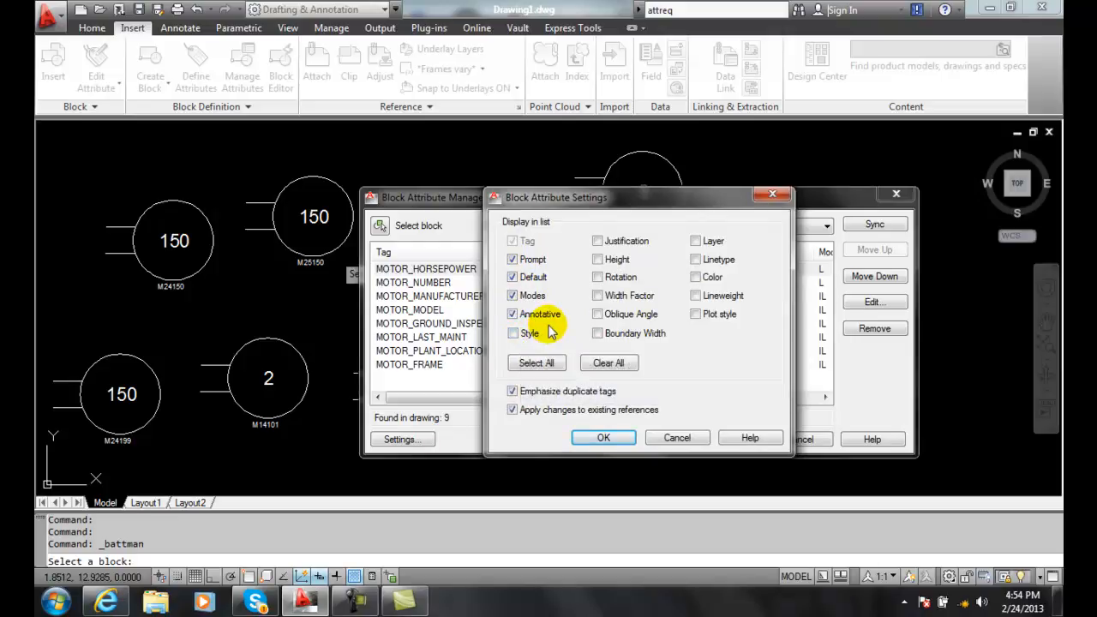
mouse_move(597, 314)
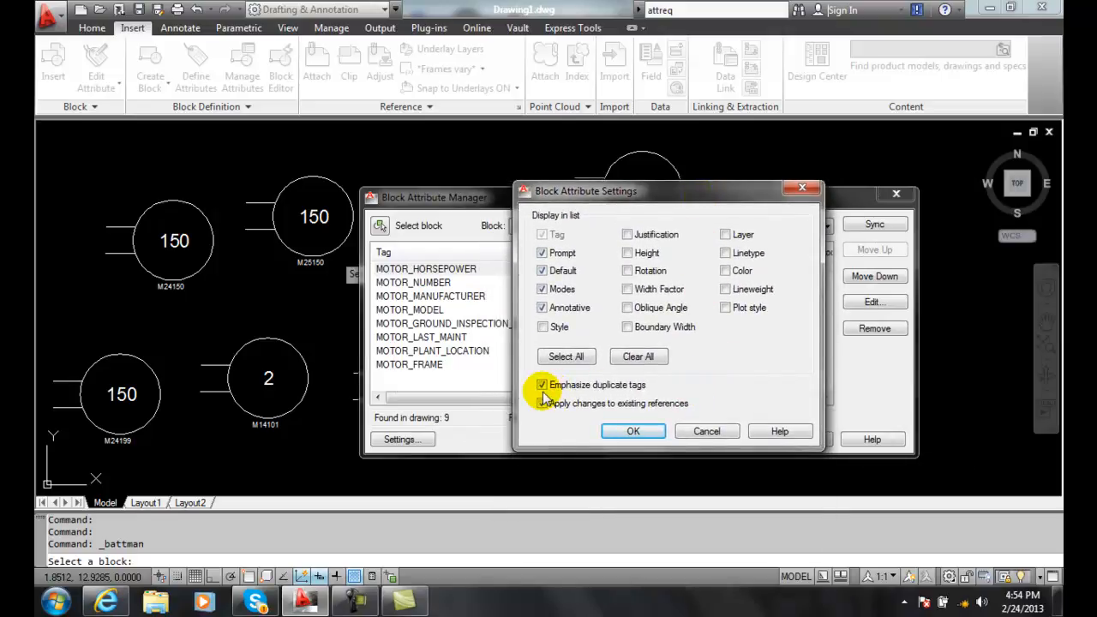
click(542, 402)
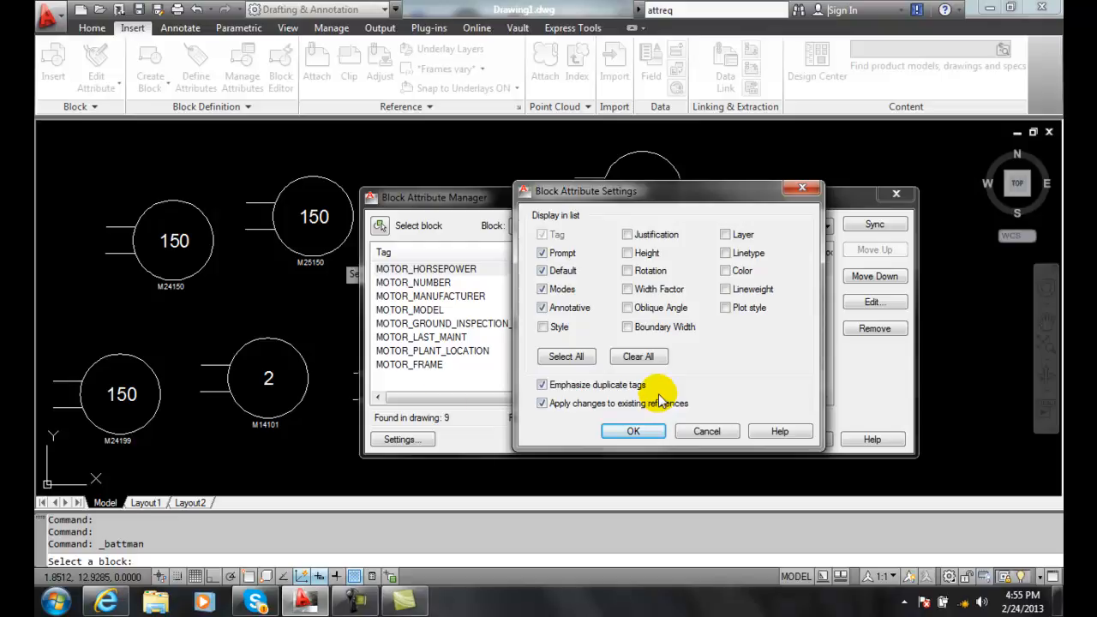
mouse_move(462, 291)
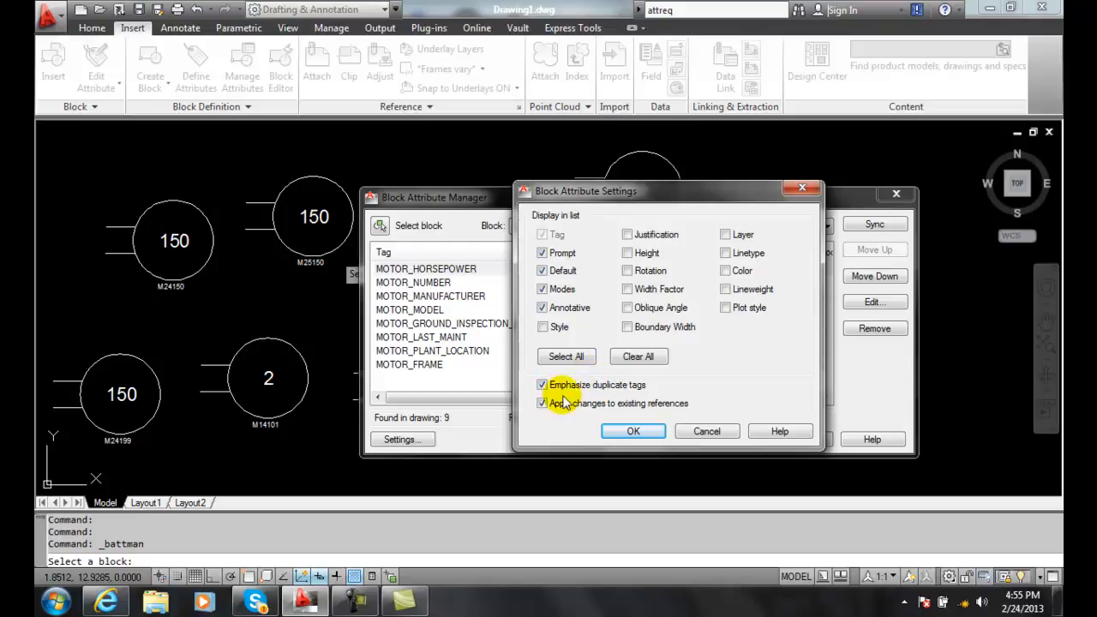
click(541, 404)
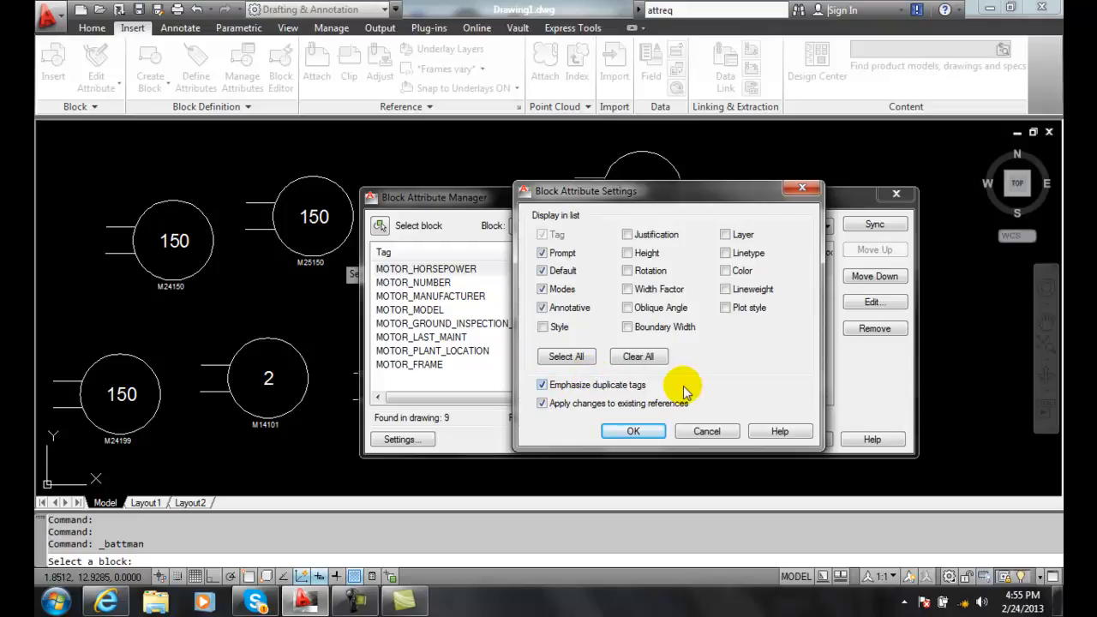
mouse_move(683, 388)
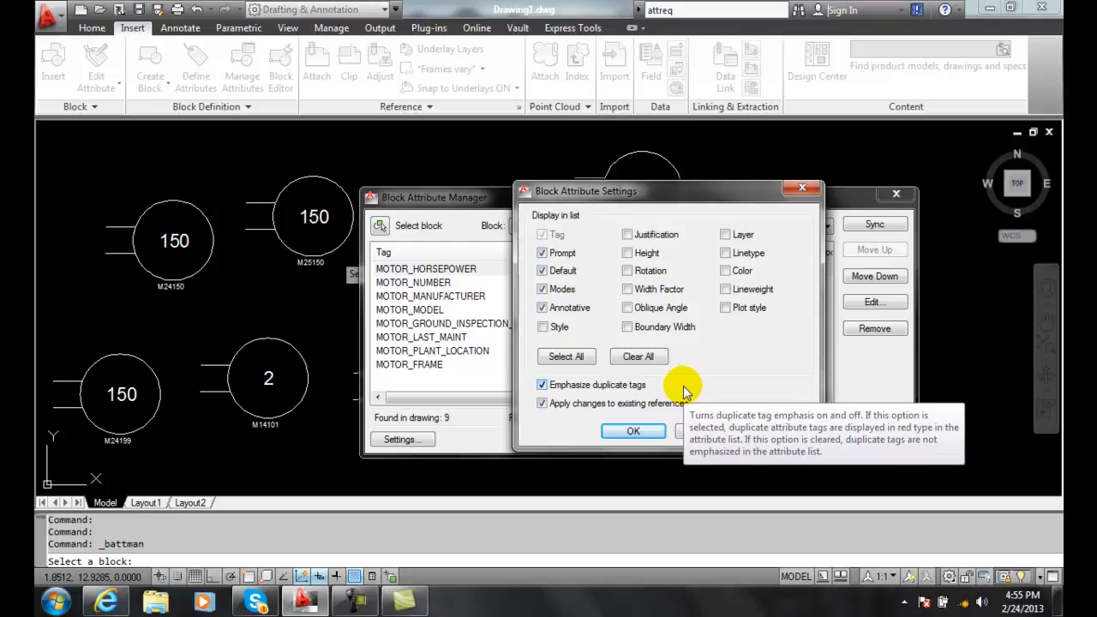
mouse_move(748, 379)
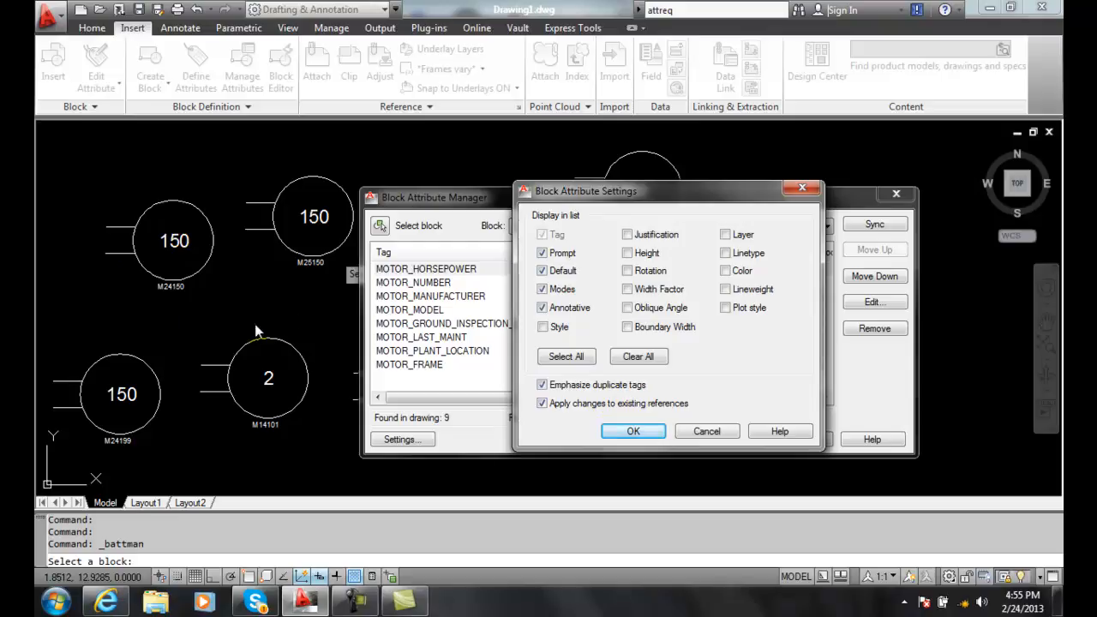
click(632, 430)
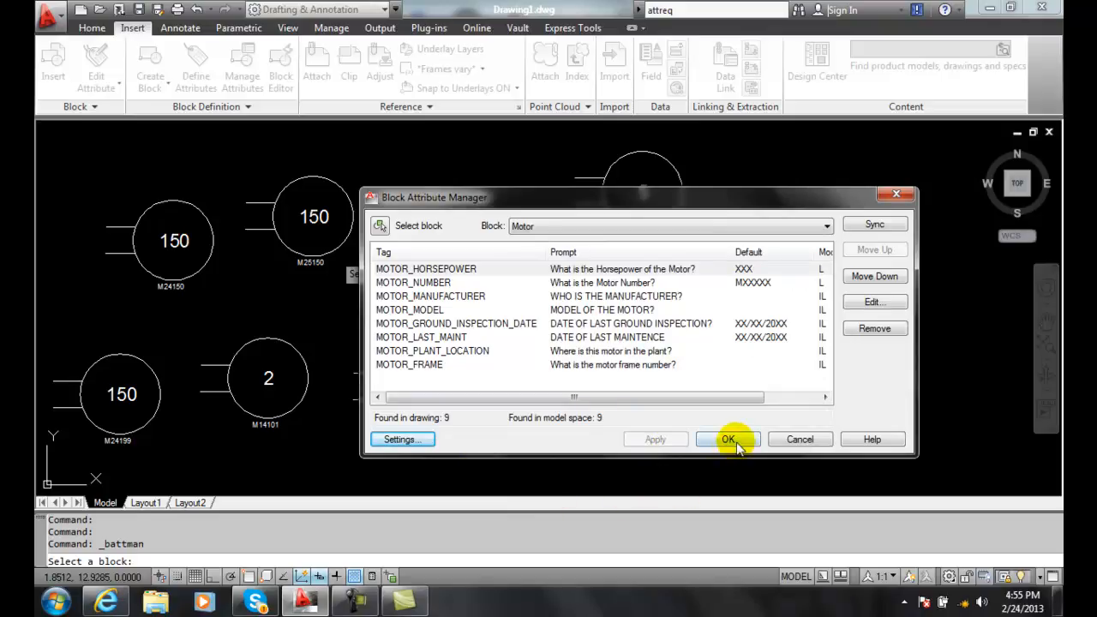
Close the Block Attribute Manager with OK, keeping the changes.
click(727, 439)
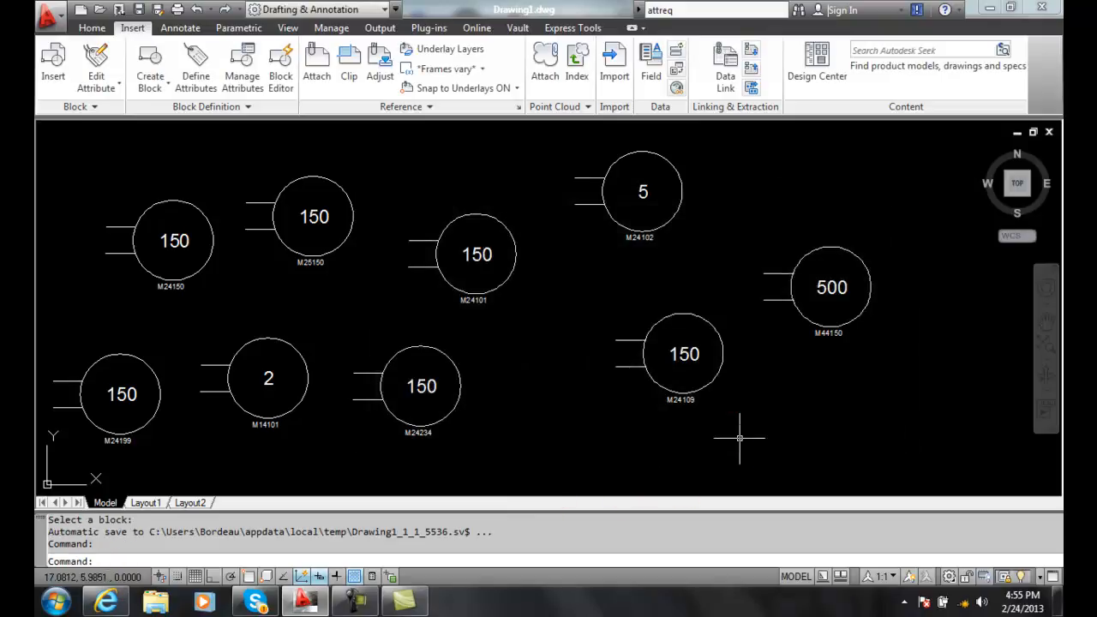
mouse_move(699, 445)
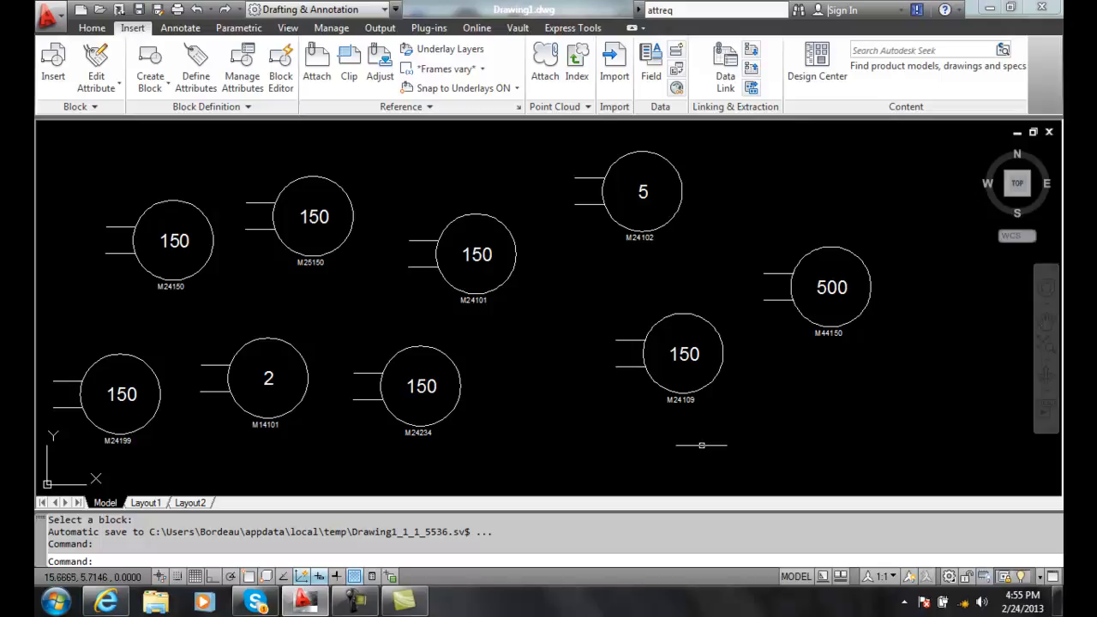